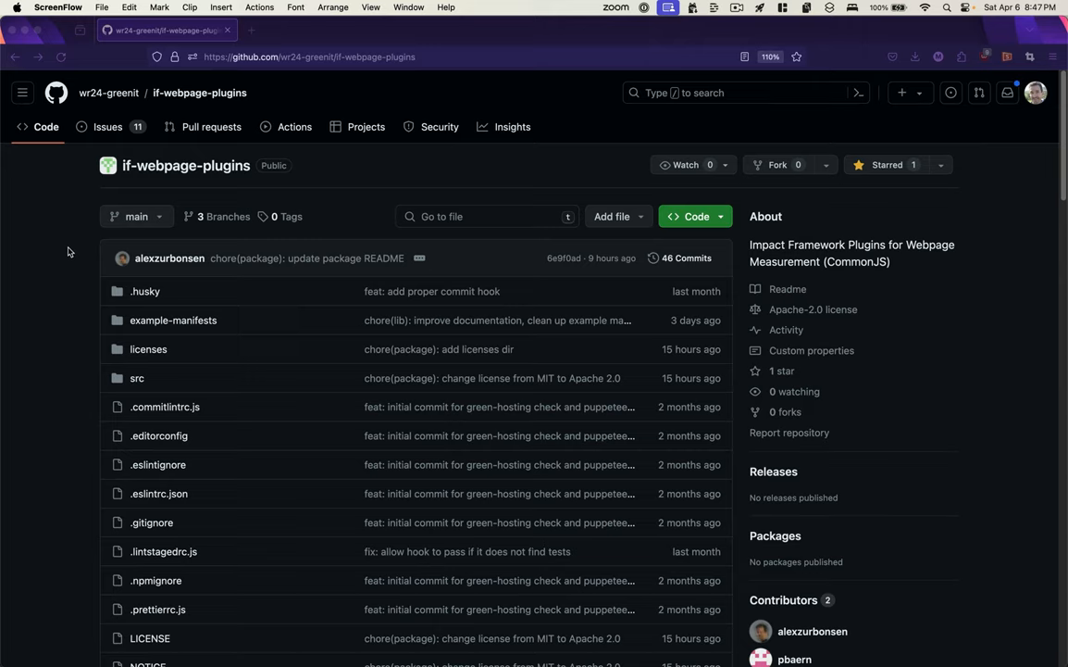
{"action": "mouse_move", "coordinate": [82, 187]}
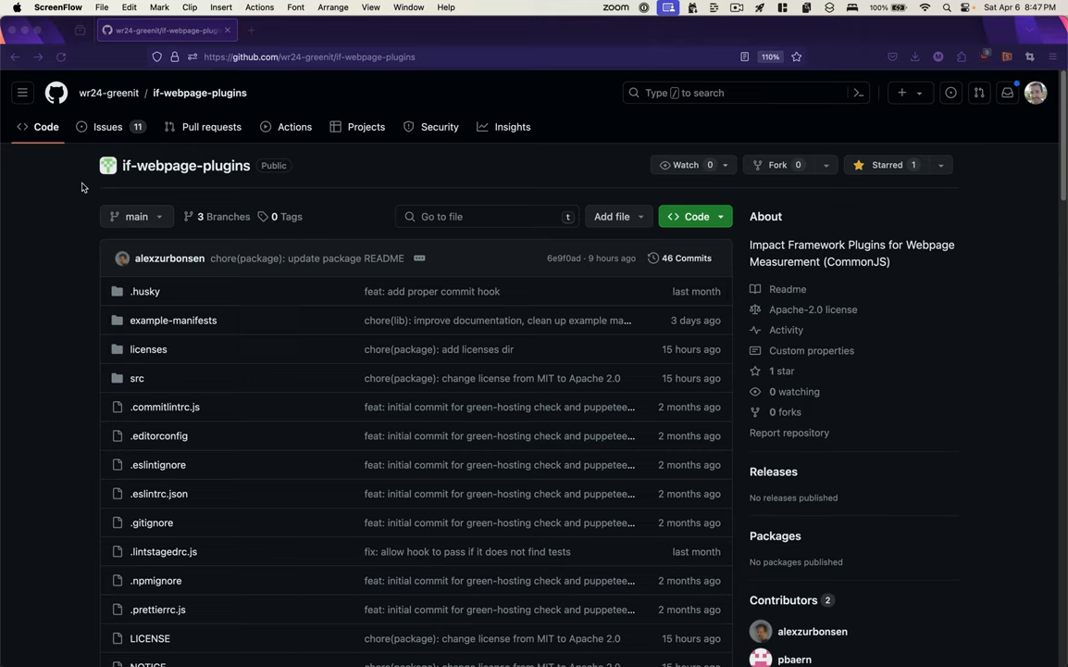
{"action": "mouse_move", "coordinate": [47, 213]}
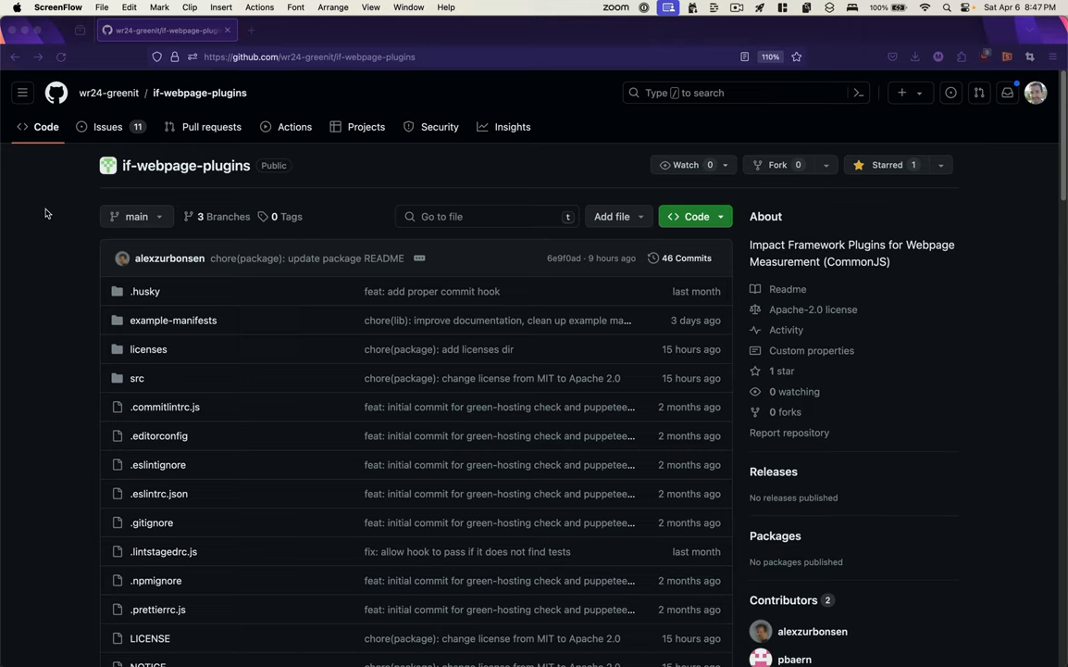
{"action": "mouse_move", "coordinate": [39, 245]}
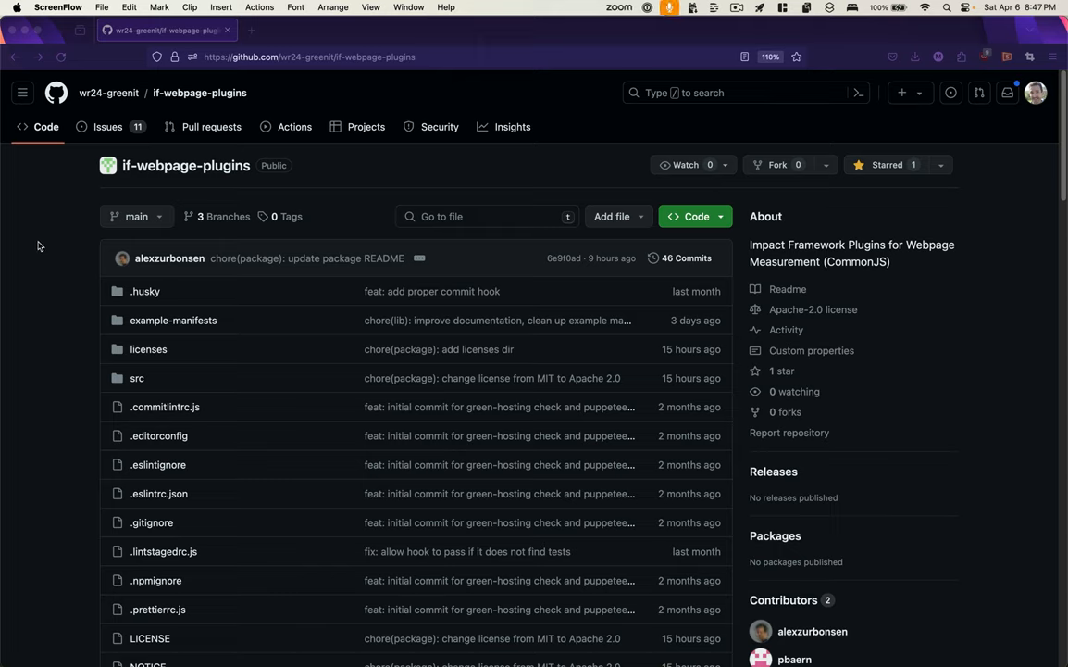
{"action": "mouse_move", "coordinate": [385, 219]}
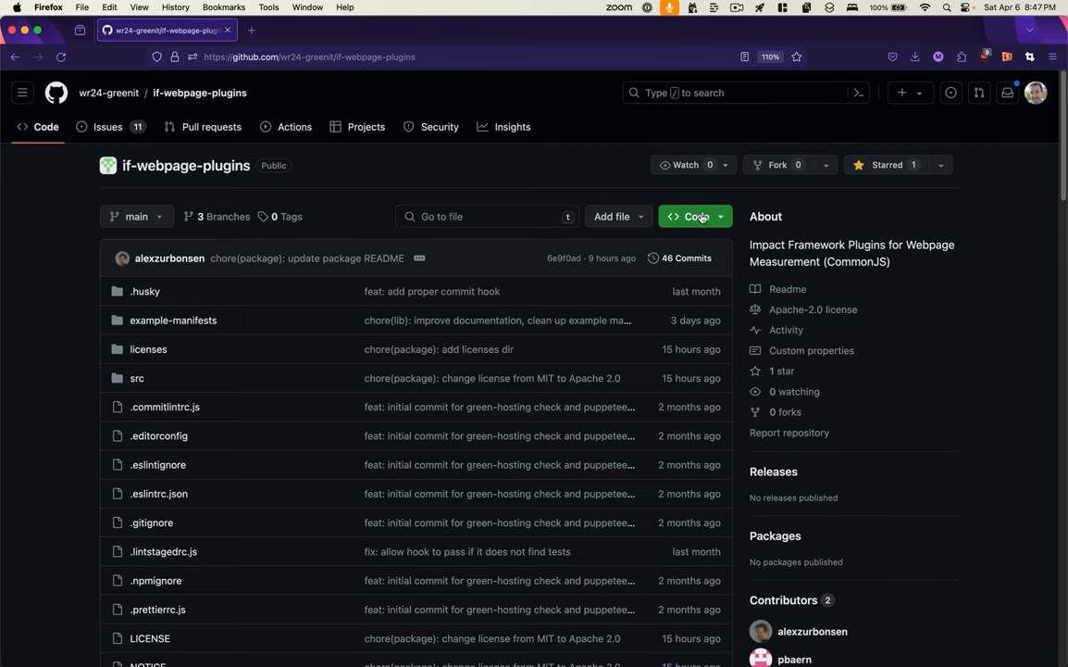
Step: Copy the if-webpage-plugins HTTPS clone URL from GitHub's Code menu
{"action": "left_click", "coordinate": [695, 215]}
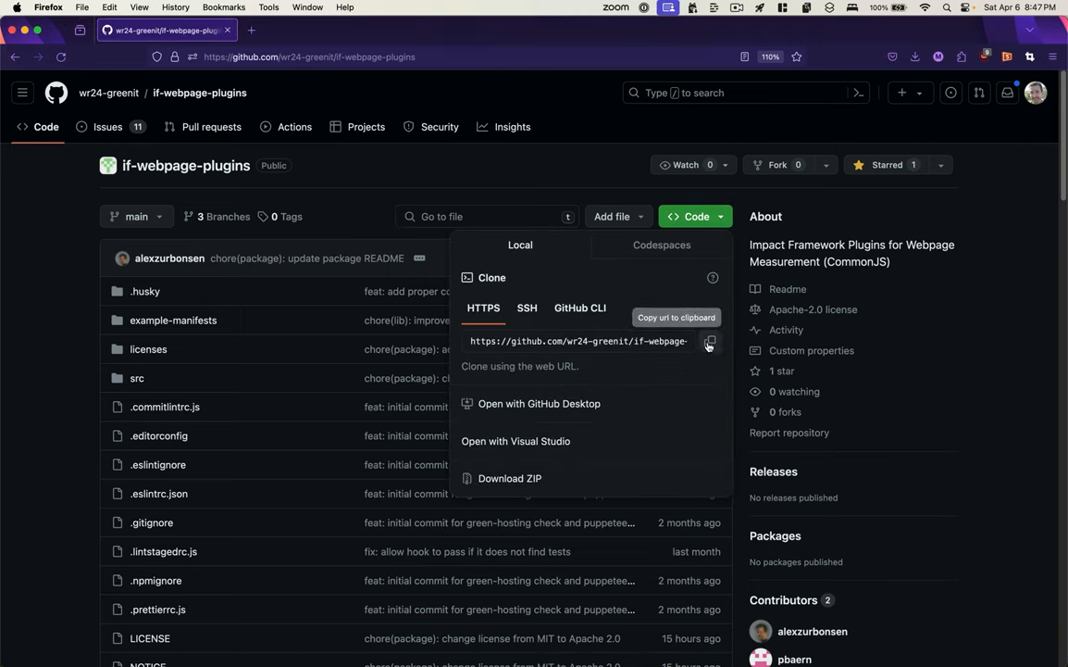
{"action": "mouse_move", "coordinate": [202, 326]}
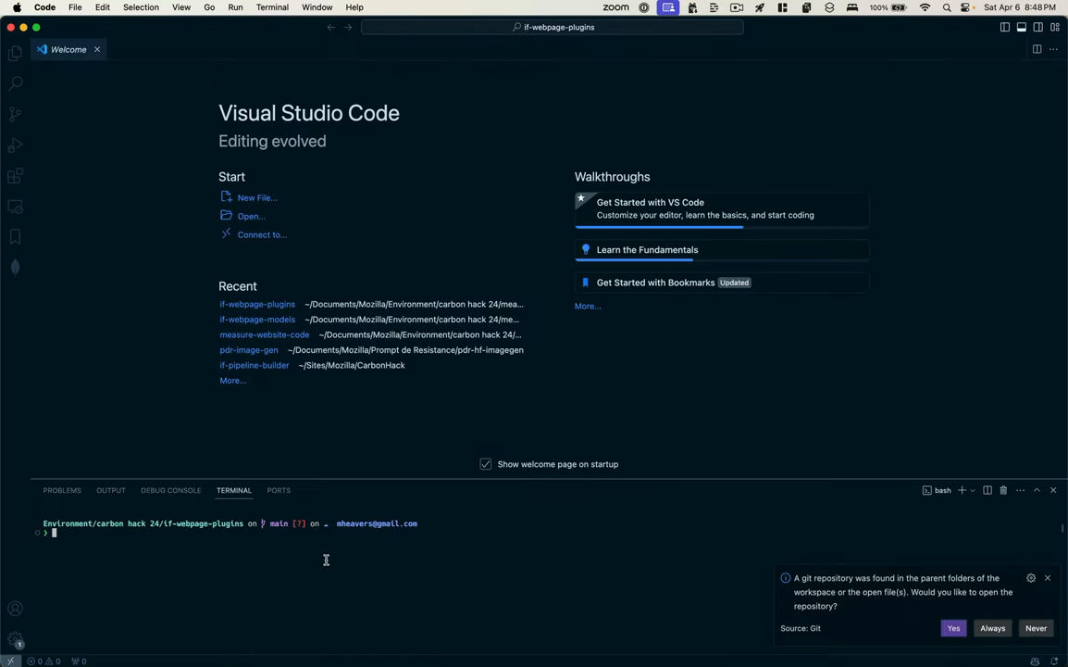
Step: Git clone the repository in the terminal, cd into if-webpage-plugins, and list its files with ls
{"action": "type", "text": "git clone https://github.com/Mozilla-Ocho/formulaic-python.git"}
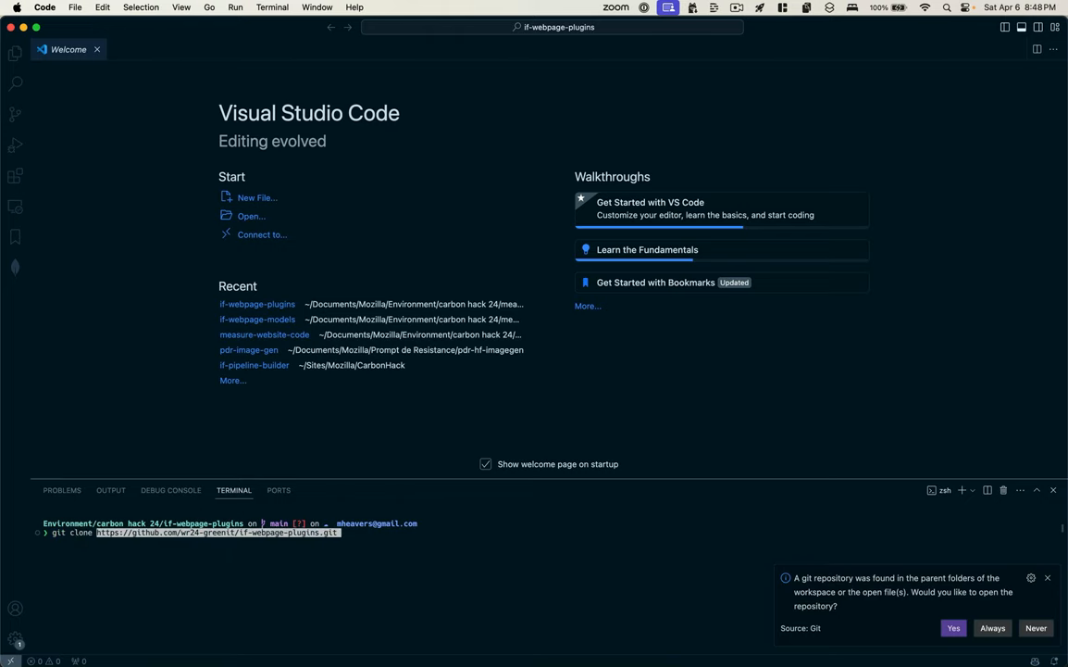
{"action": "left_click", "coordinate": [15, 53]}
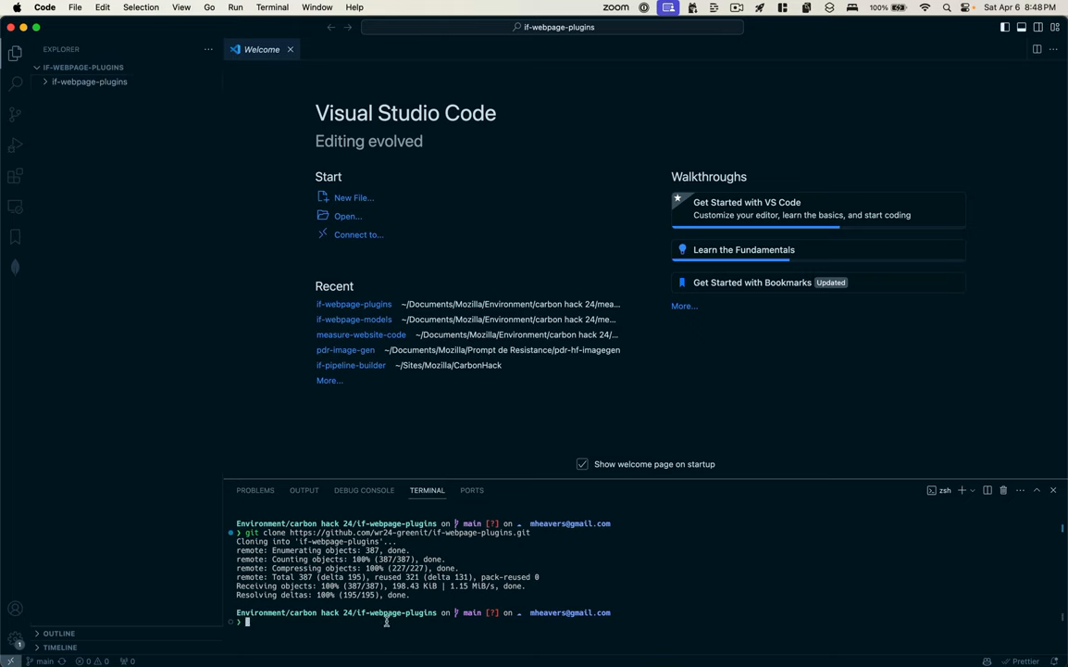
{"action": "type", "text": "cd if-"}
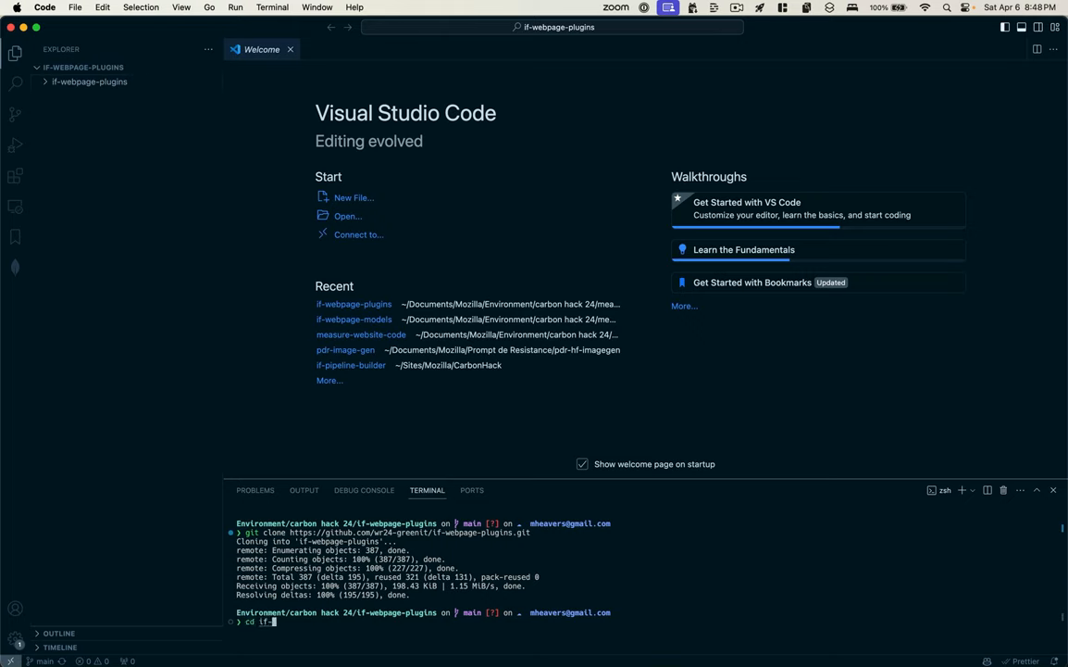
{"action": "key", "text": "Return"}
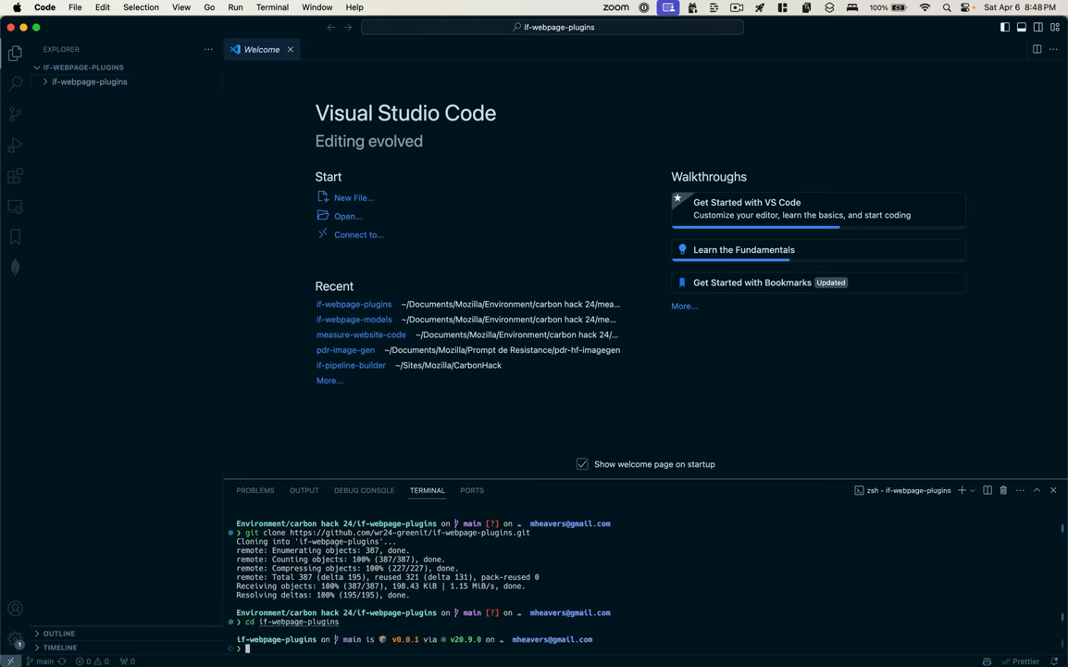
{"action": "type", "text": "ls"}
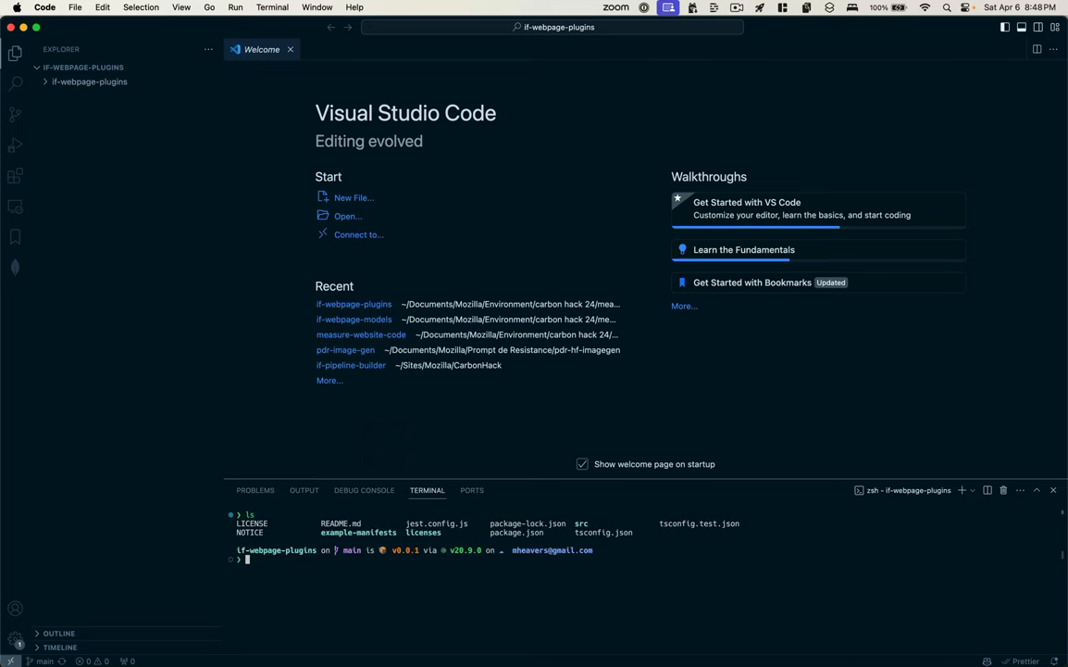
{"action": "left_click", "coordinate": [89, 82]}
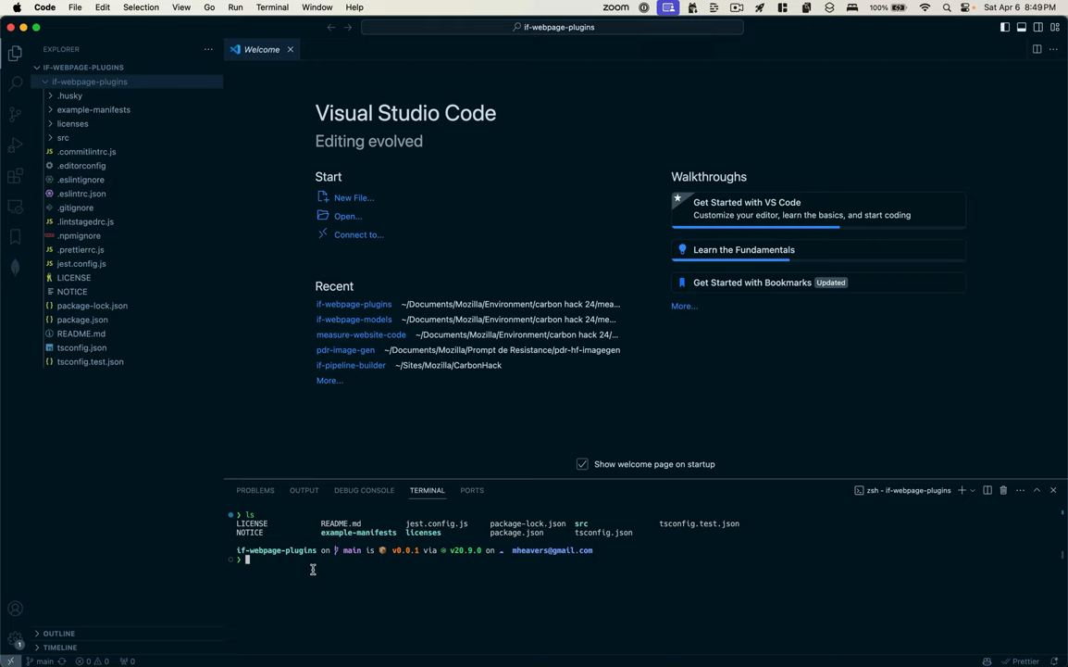
{"action": "type", "text": "npm i"}
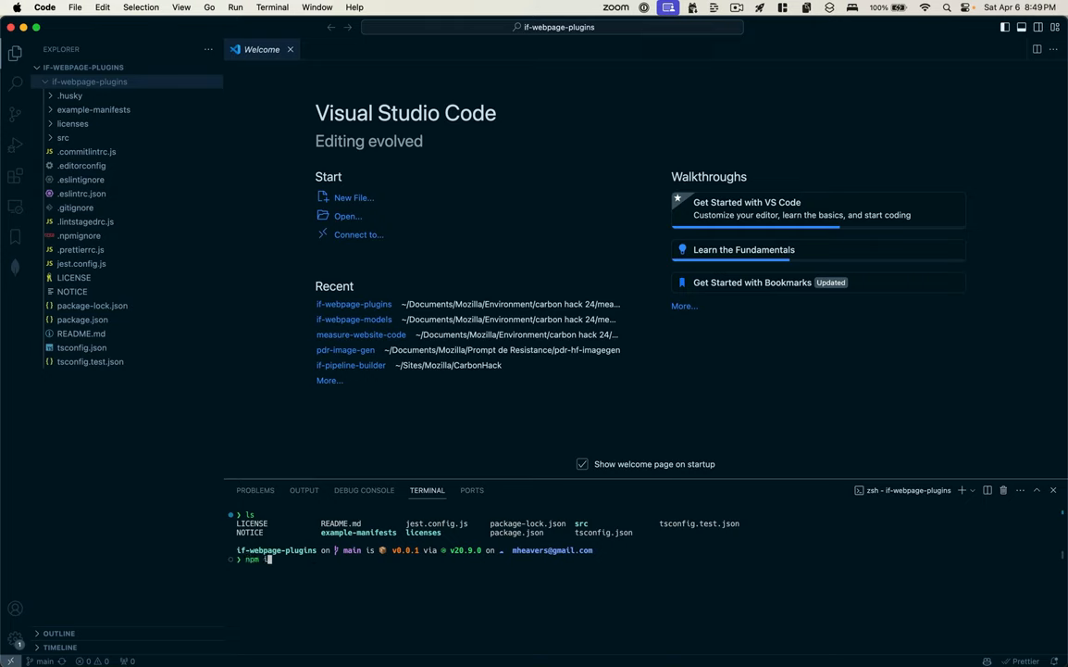
{"action": "key", "text": "Return"}
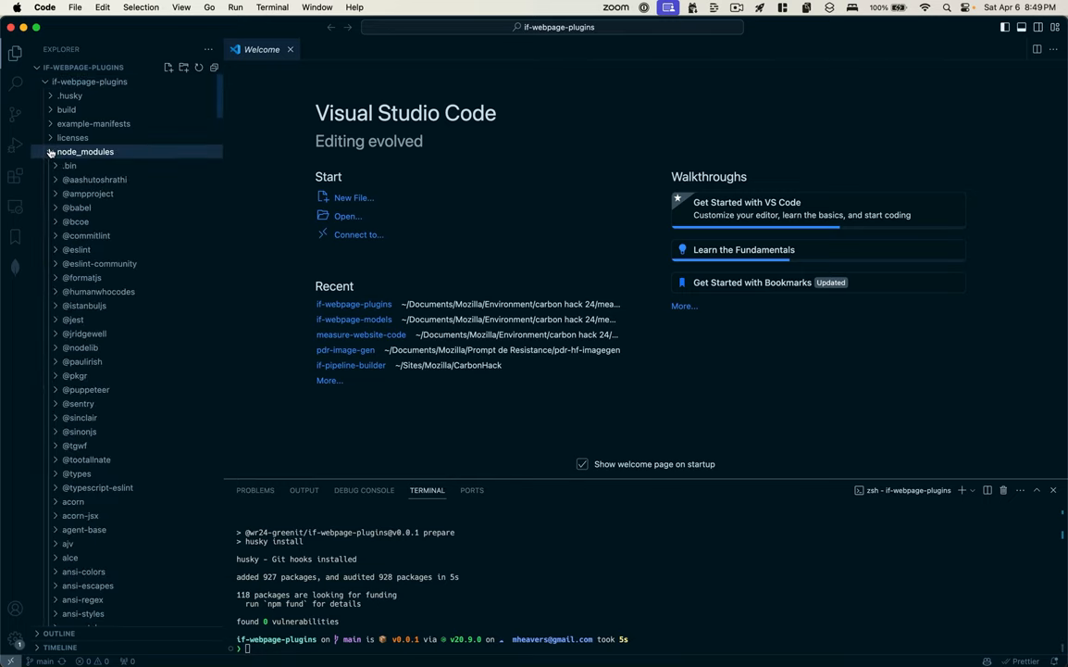
{"action": "left_click", "coordinate": [51, 151]}
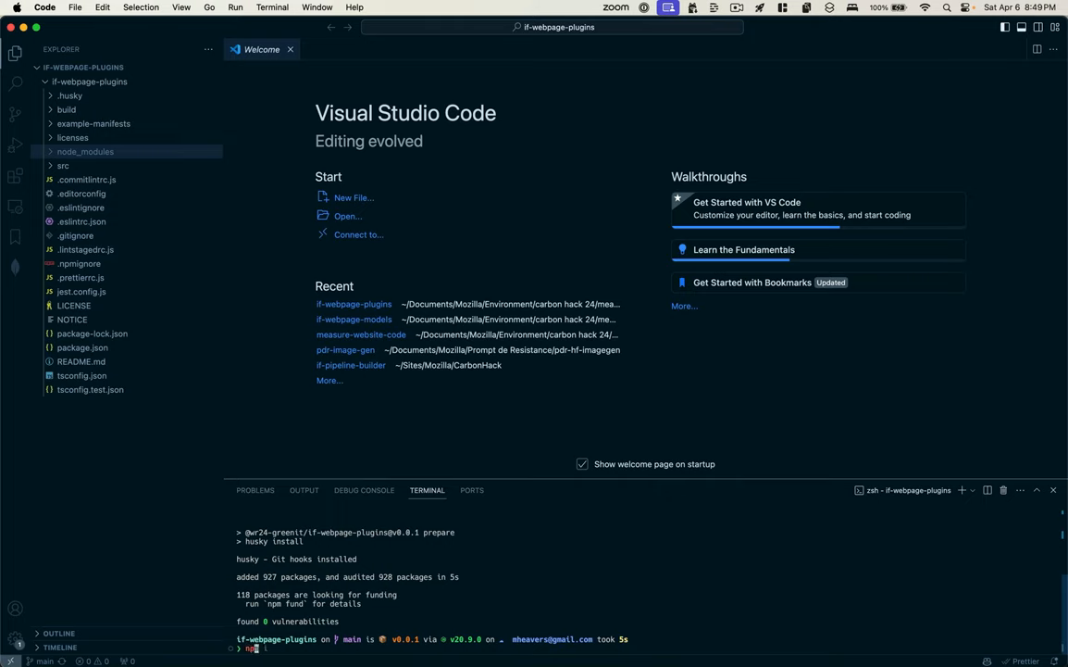
{"action": "type", "text": "npm run build"}
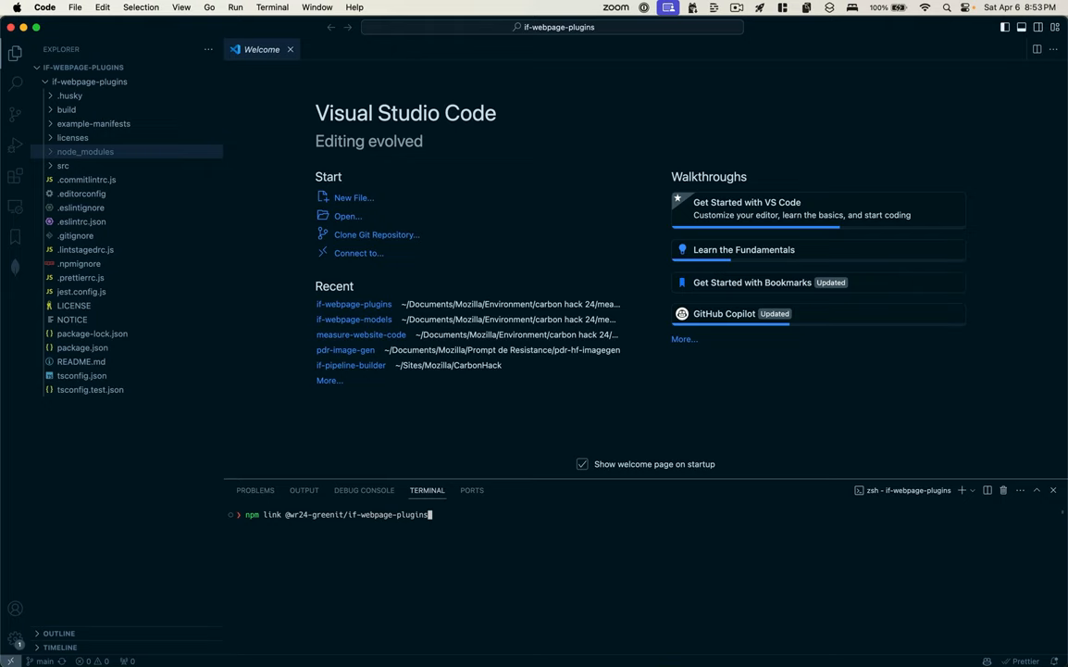
{"action": "key", "text": "Return"}
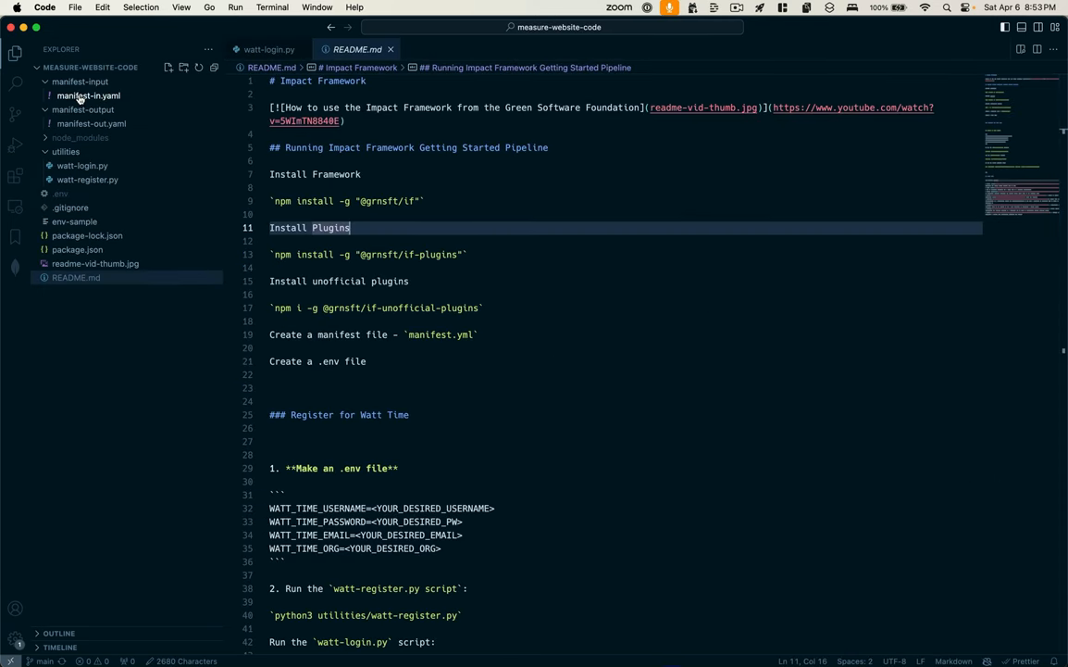
Step: Open manifest-input/manifest-in.yaml, then create a new measure-webpage file in manifest-input
{"action": "left_click", "coordinate": [89, 95]}
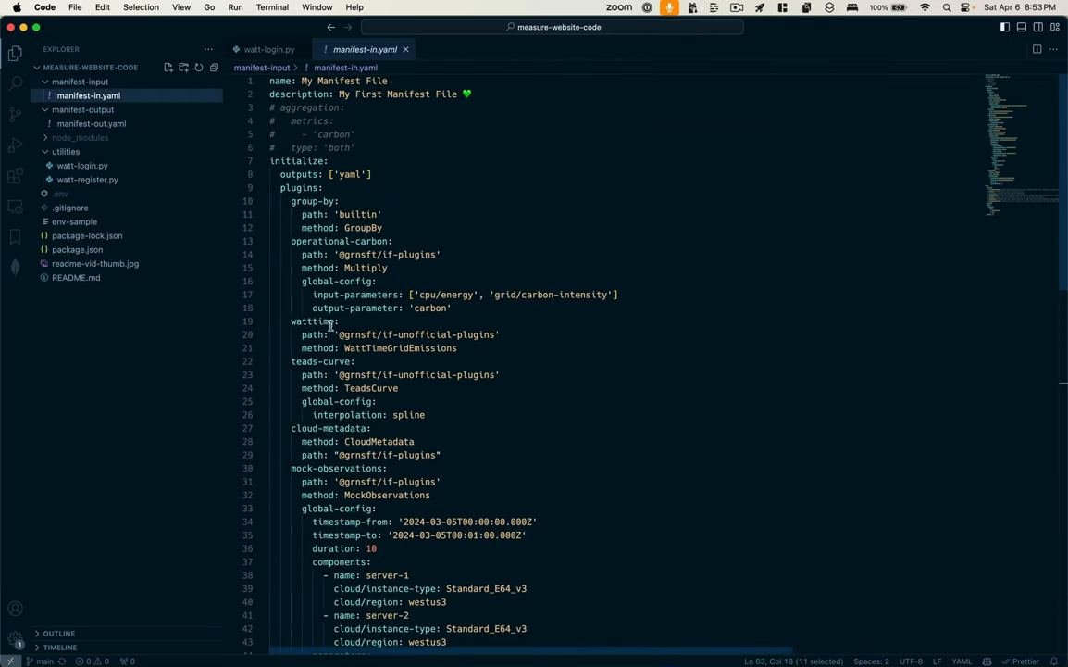
{"action": "mouse_move", "coordinate": [206, 206]}
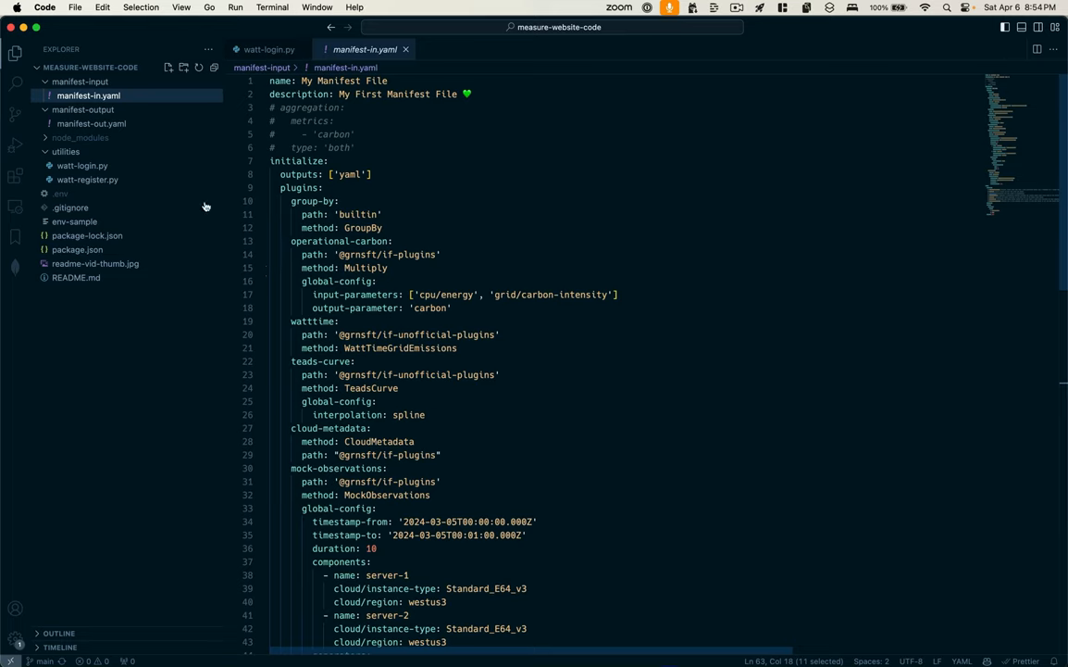
{"action": "left_click", "coordinate": [167, 66]}
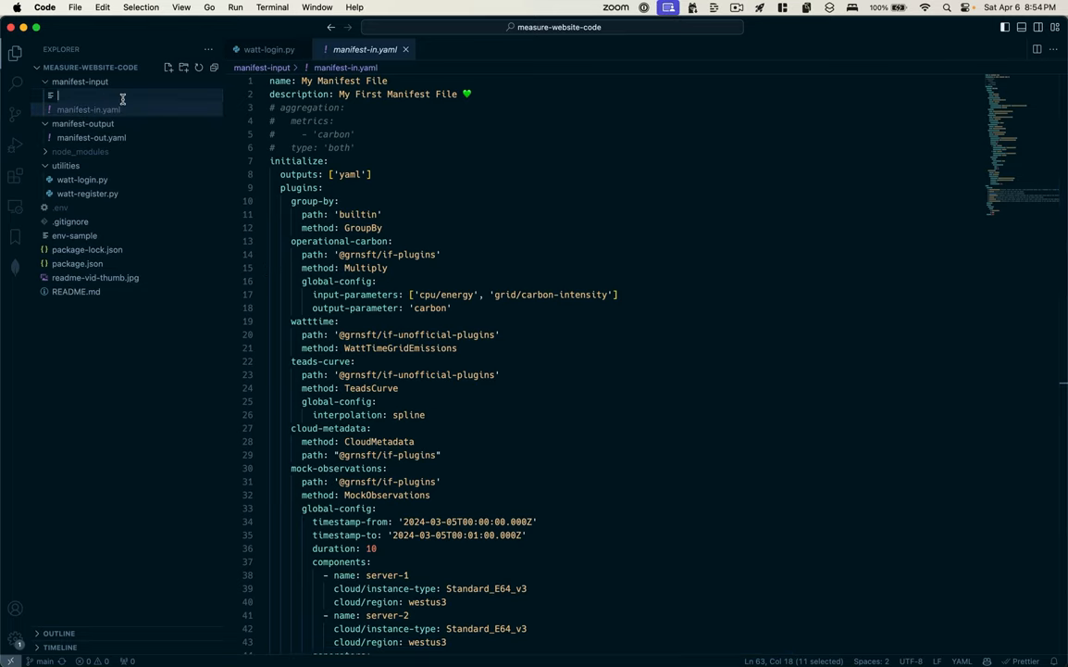
{"action": "type", "text": "measure-webpage"}
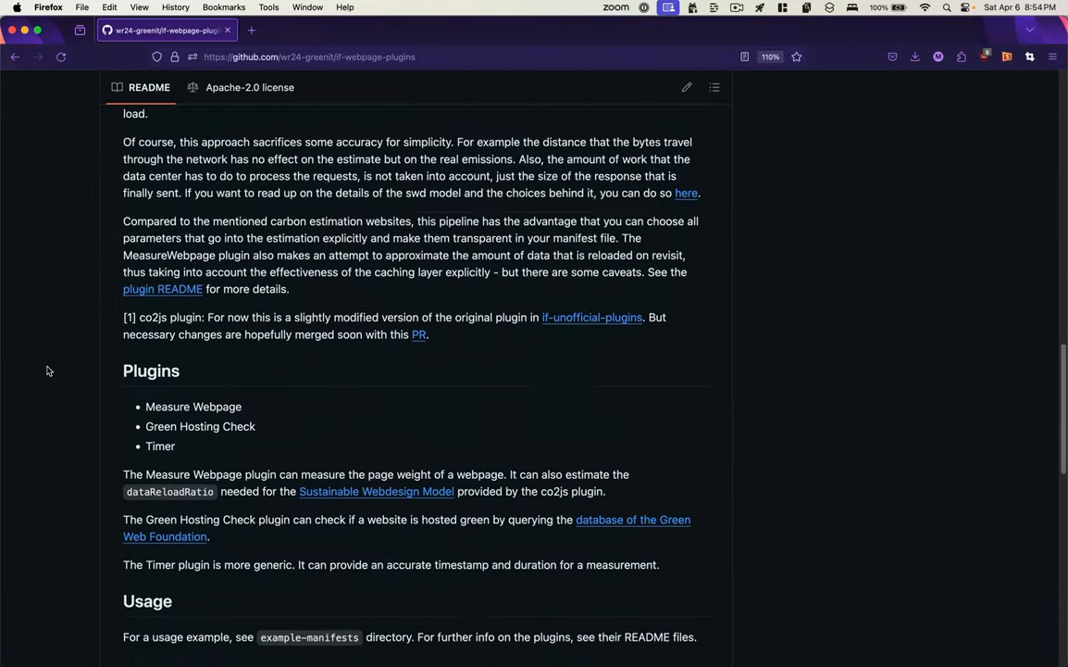
{"action": "scroll", "scroll_direction": "down", "scroll_amount": 3}
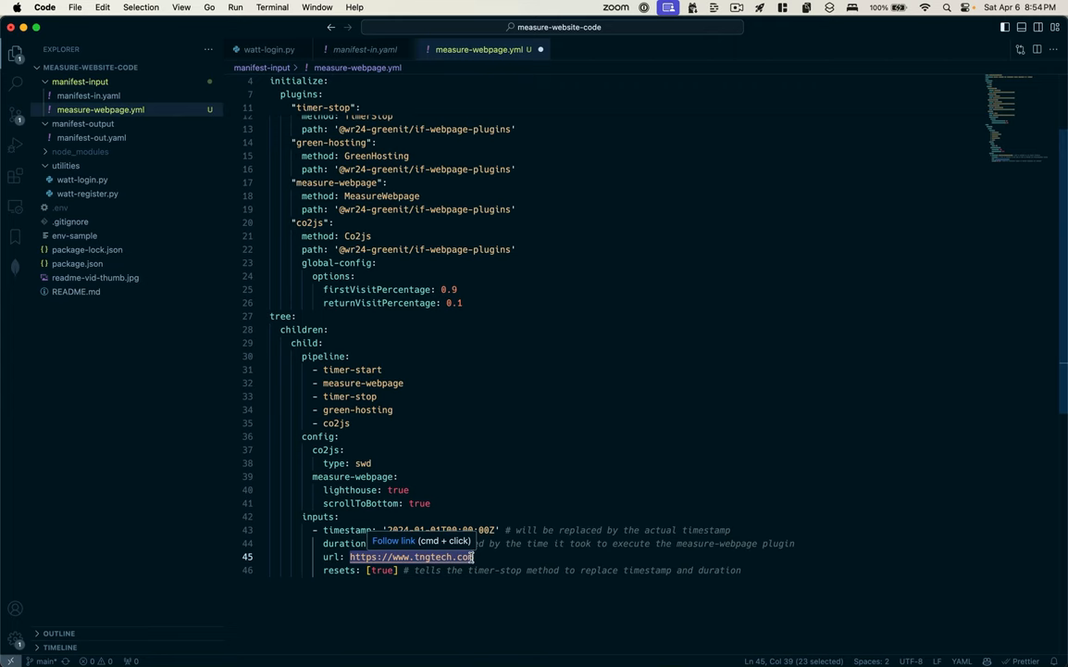
Step: Select the url value under inputs in measure-webpage.yml, opening the mozilla.ai homepage
{"action": "left_click", "coordinate": [410, 557]}
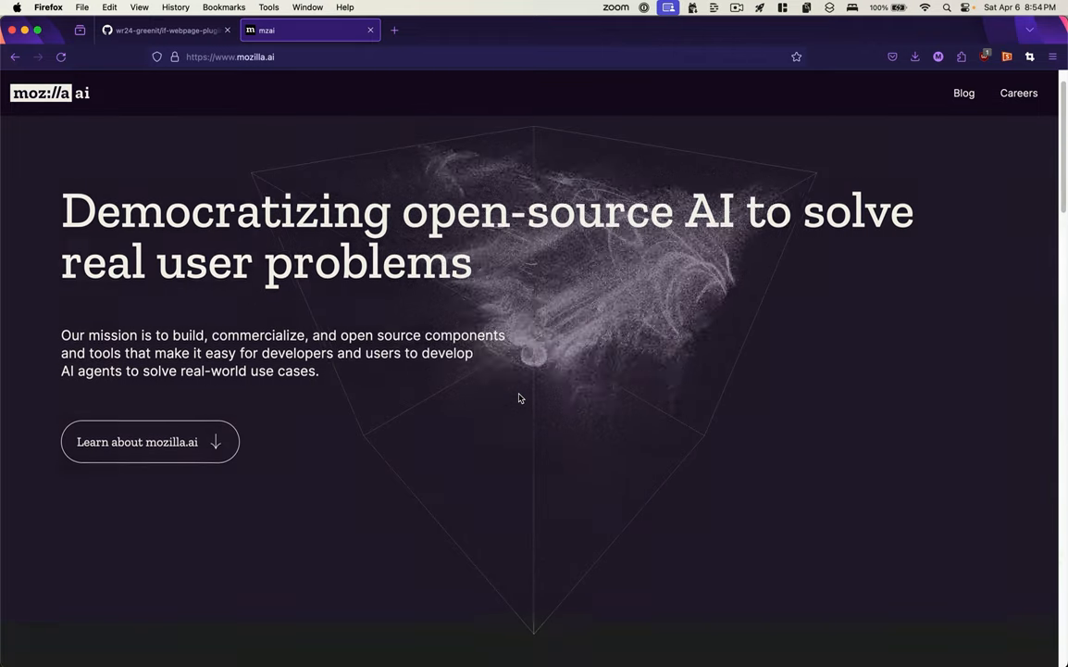
Step: Scroll through the mozilla.ai homepage in Firefox, then return to measure-webpage.yml in VS Code
{"action": "scroll", "scroll_direction": "down", "scroll_amount": 3}
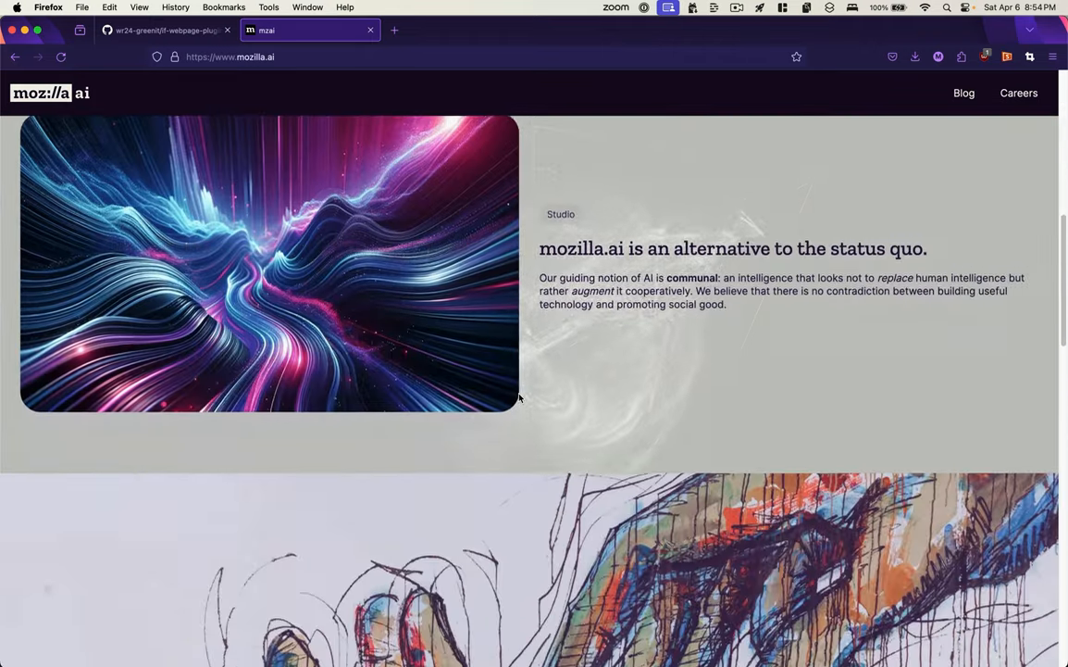
{"action": "scroll", "scroll_direction": "down", "scroll_amount": 3}
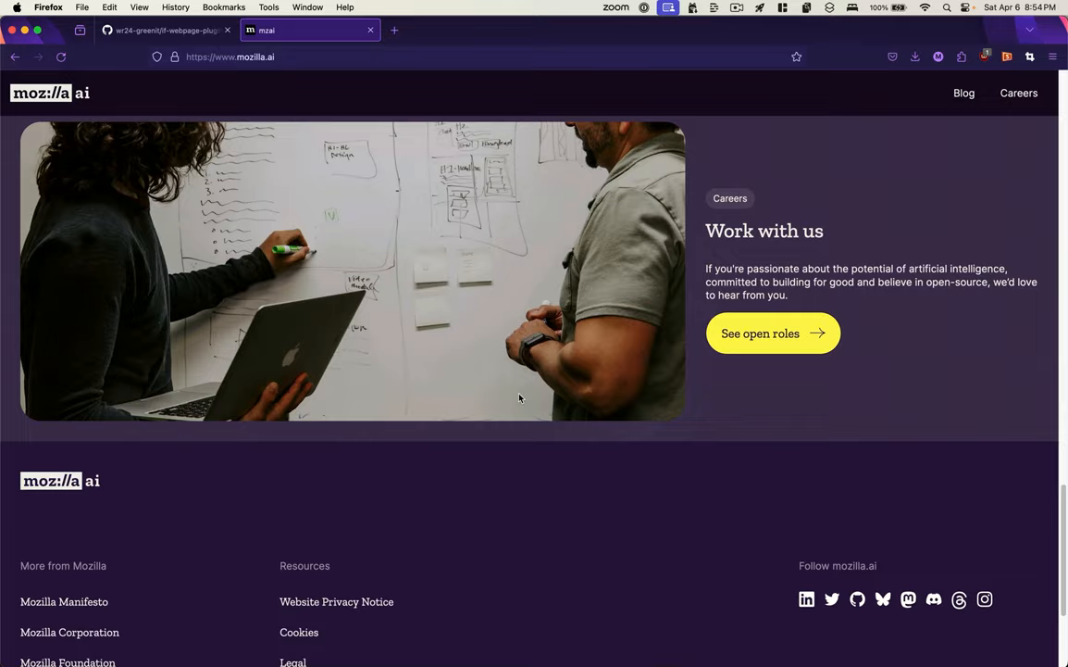
{"action": "scroll", "scroll_direction": "up", "scroll_amount": 3}
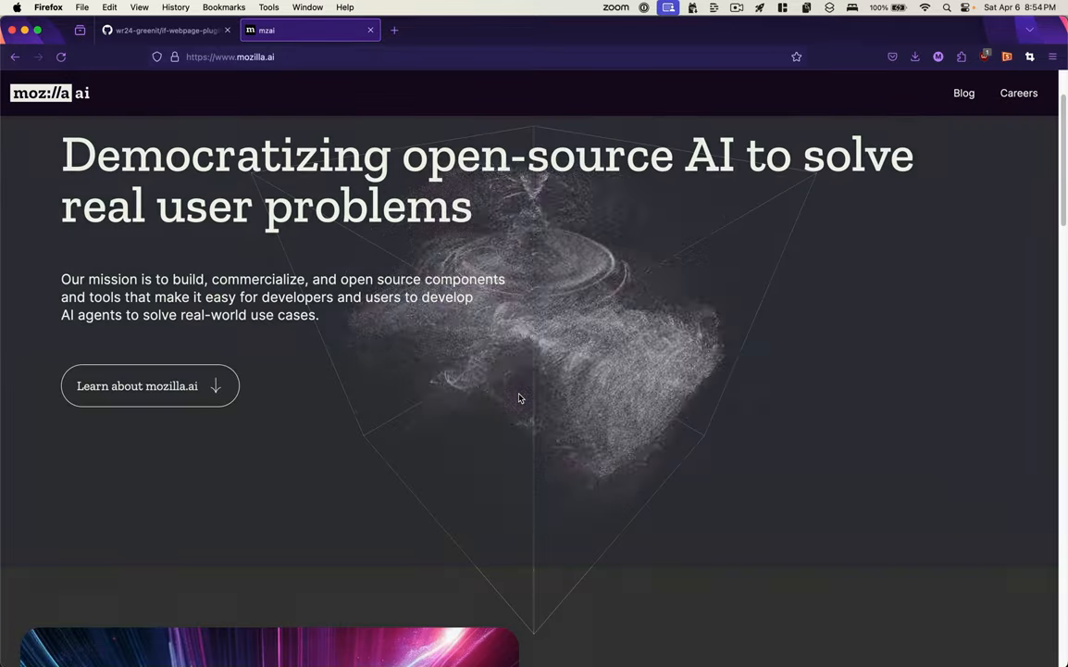
{"action": "scroll", "scroll_direction": "up", "scroll_amount": 3}
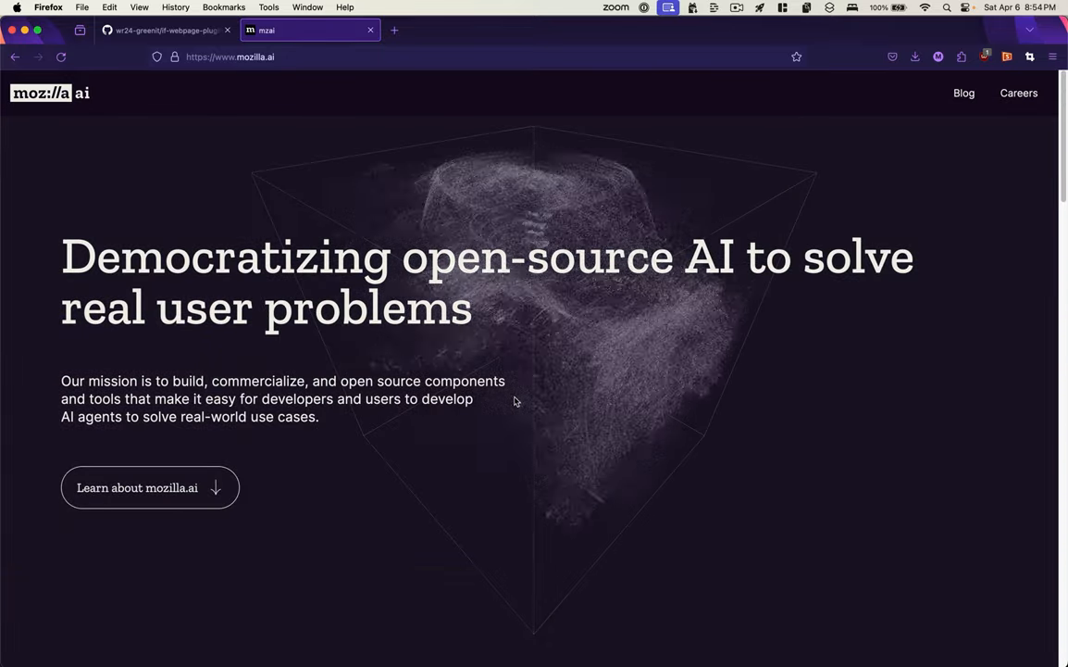
{"action": "left_click", "coordinate": [229, 57]}
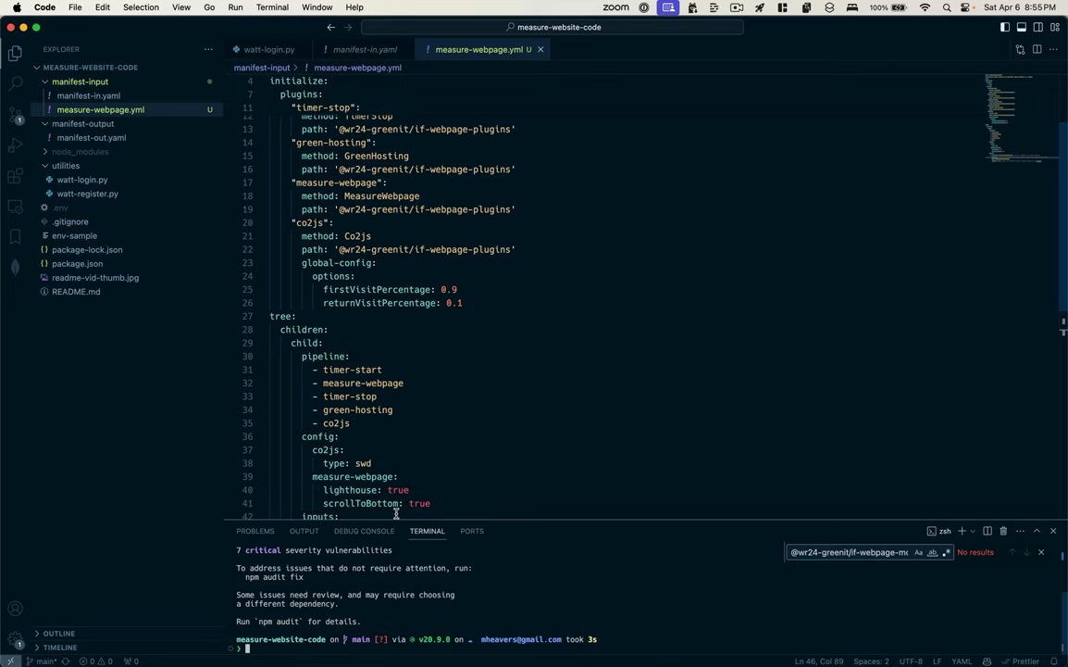
{"action": "type", "text": "npm list -g"}
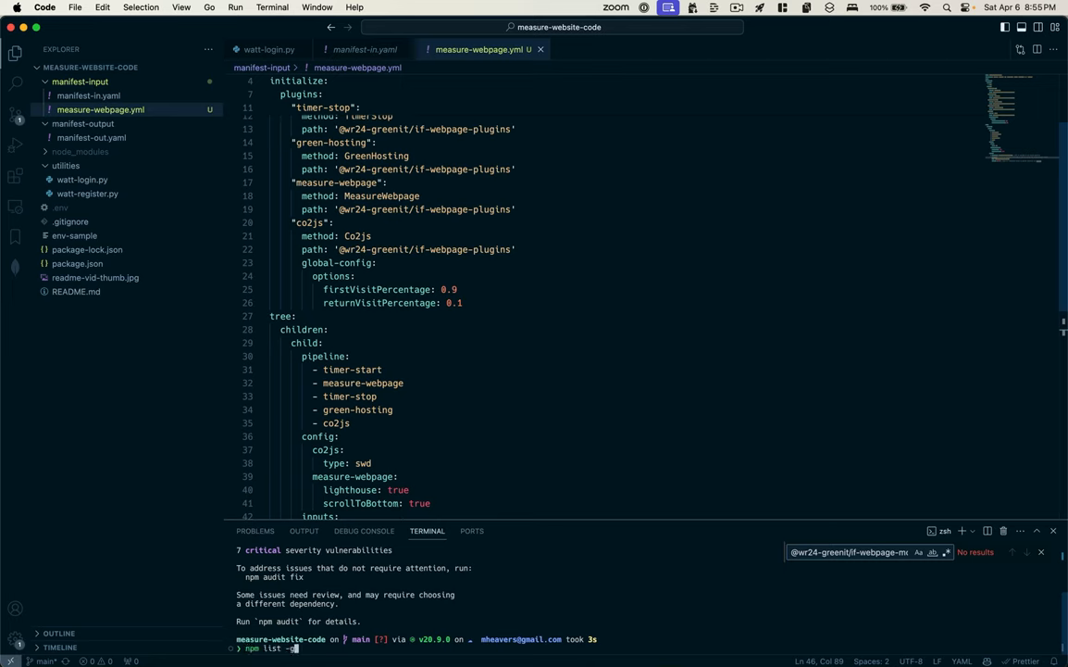
{"action": "key", "text": "Return"}
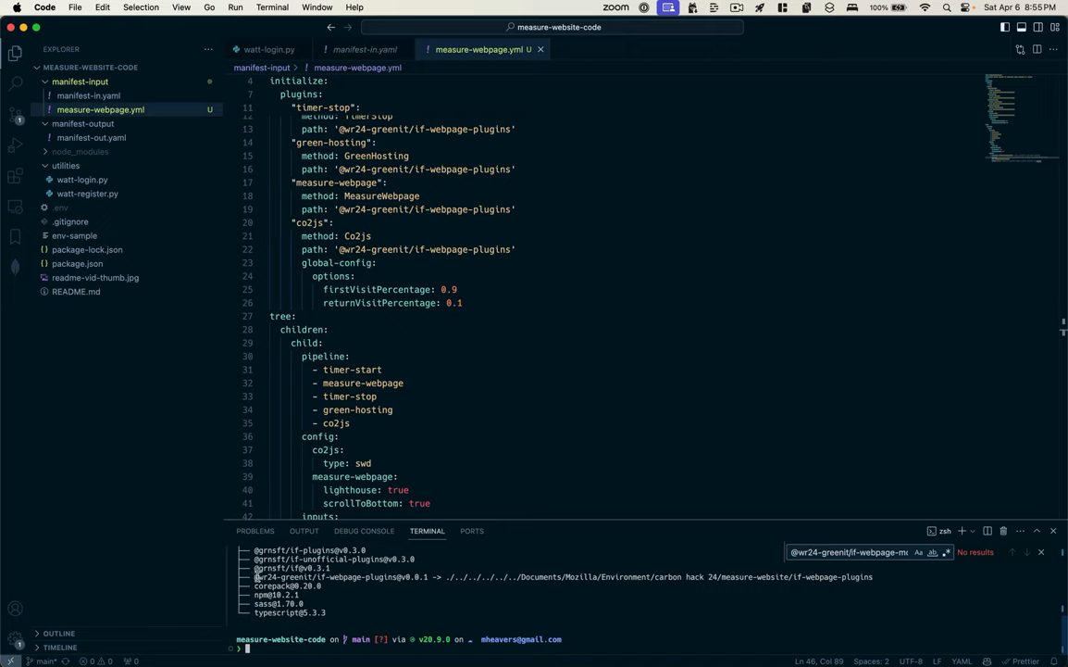
{"action": "mouse_move", "coordinate": [380, 576]}
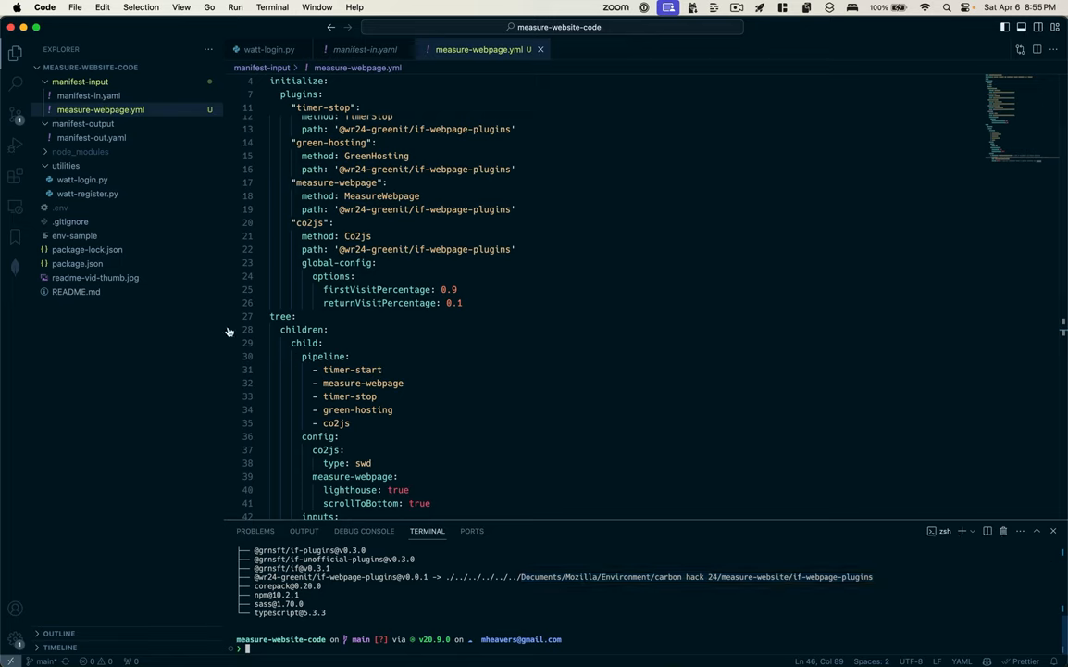
{"action": "mouse_move", "coordinate": [452, 401]}
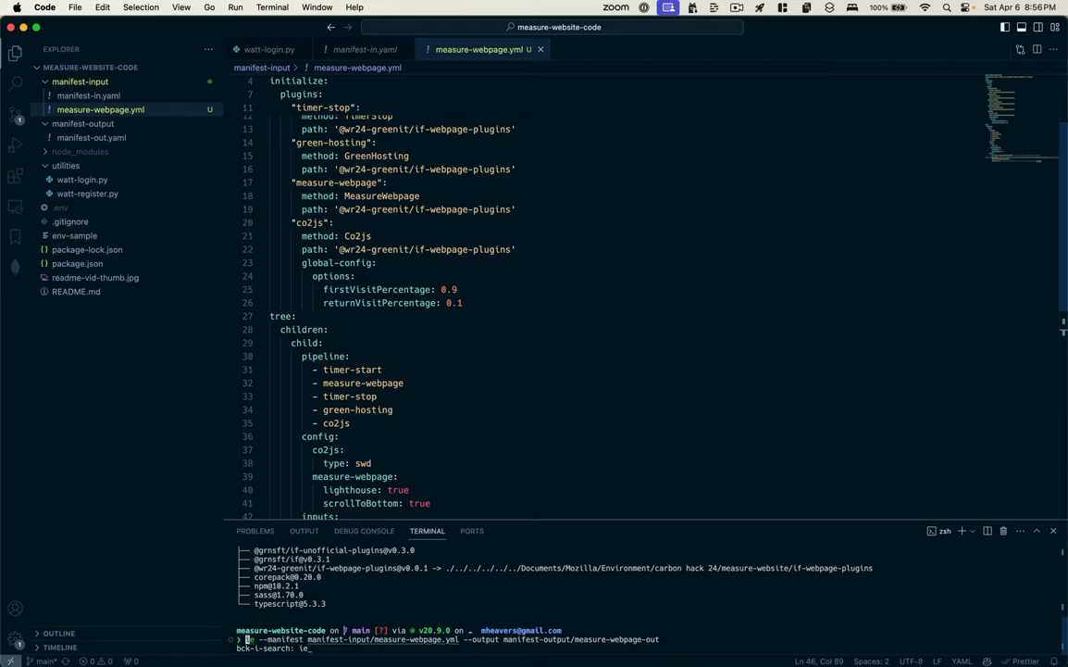
Step: Rerun the ie measure-webpage command from terminal history to generate the output and Lighthouse report
{"action": "key", "text": "Escape"}
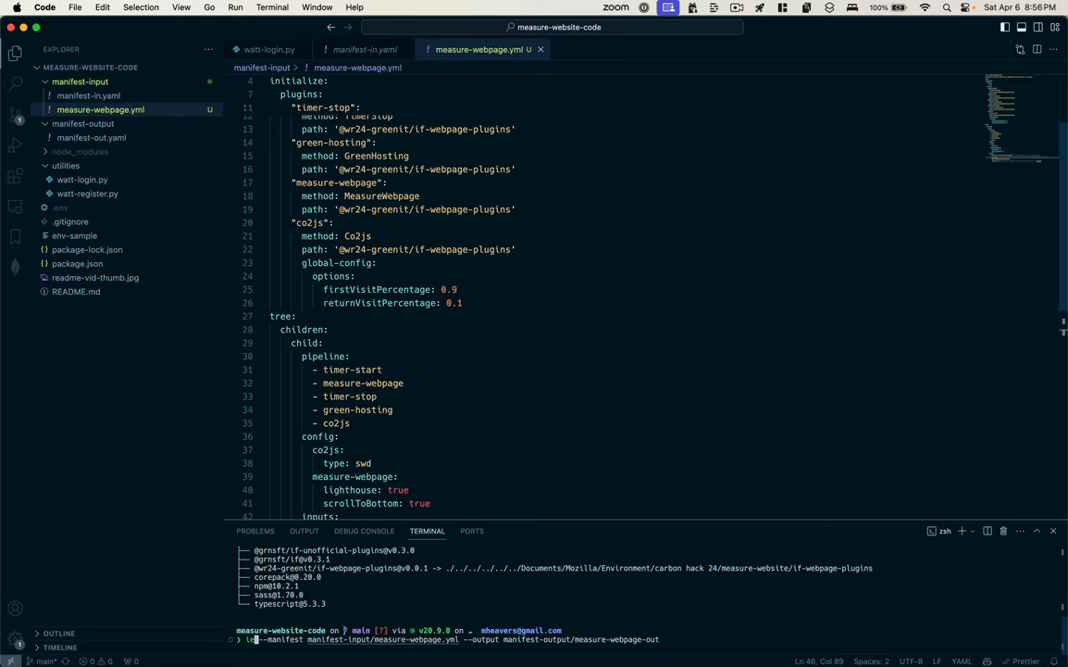
{"action": "key", "text": "Return"}
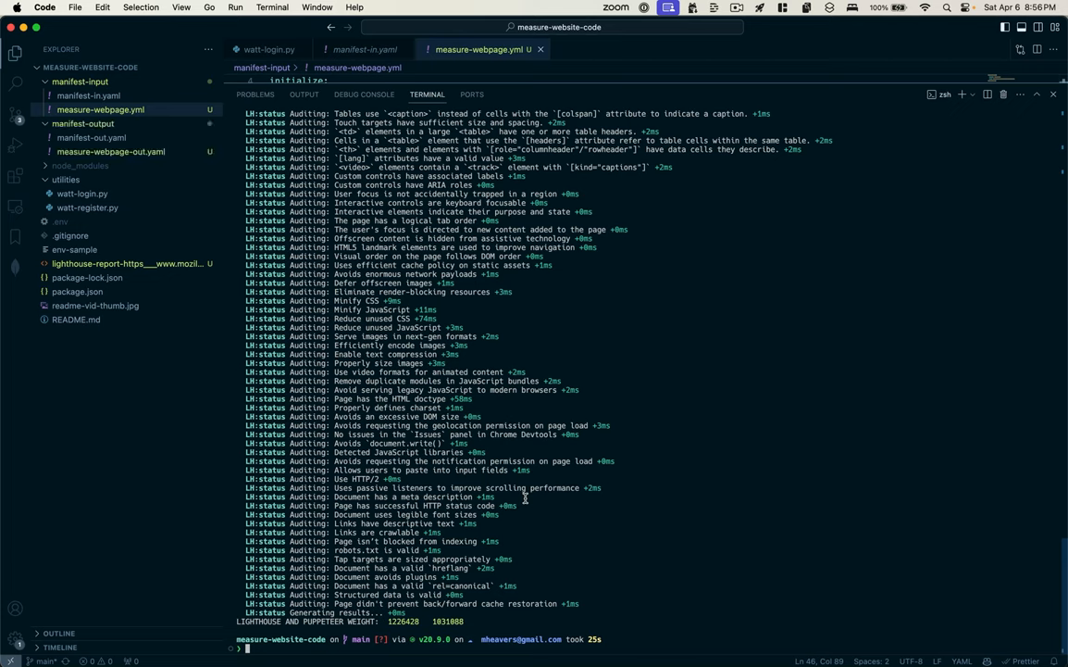
{"action": "mouse_move", "coordinate": [269, 278]}
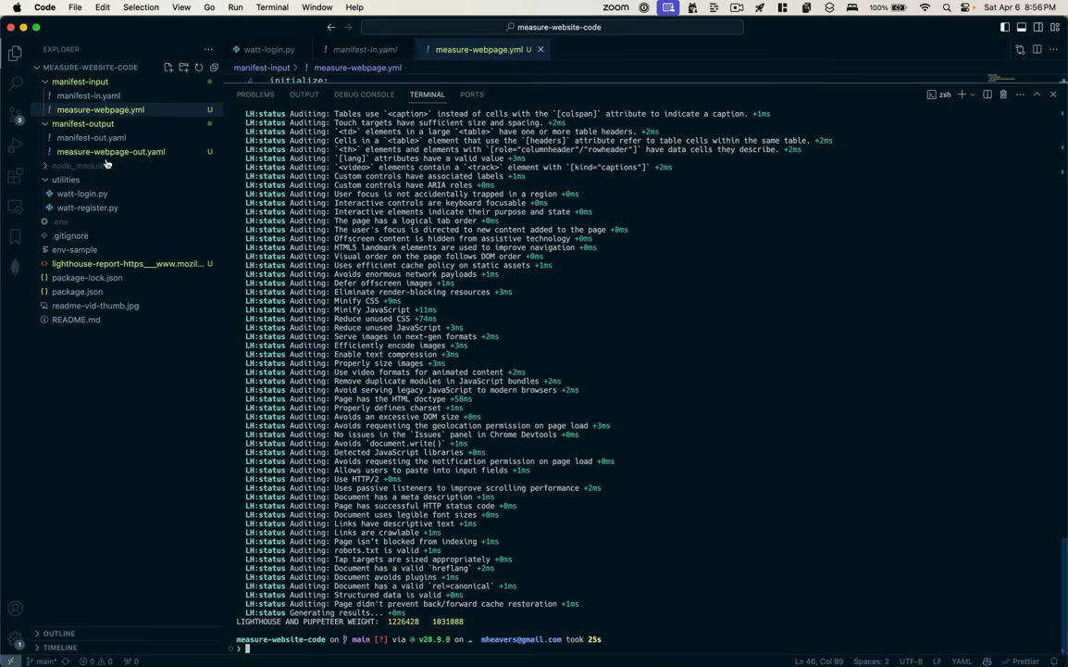
Step: Open measure-webpage-out.yaml and reveal the lighthouse-report file in Finder
{"action": "left_click", "coordinate": [110, 151]}
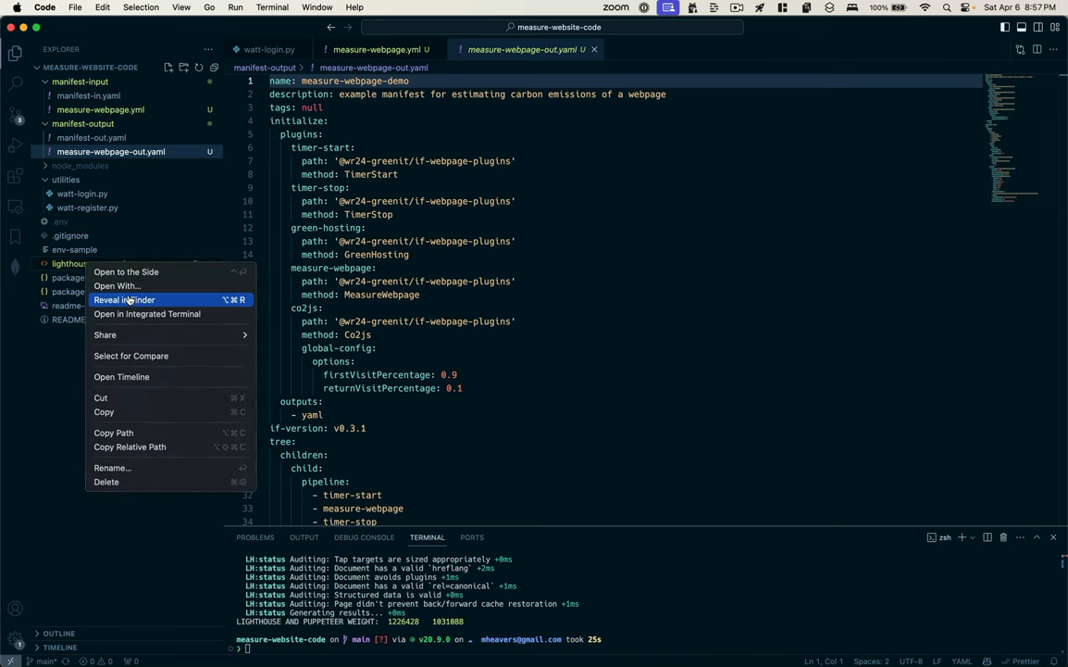
{"action": "left_click", "coordinate": [123, 299]}
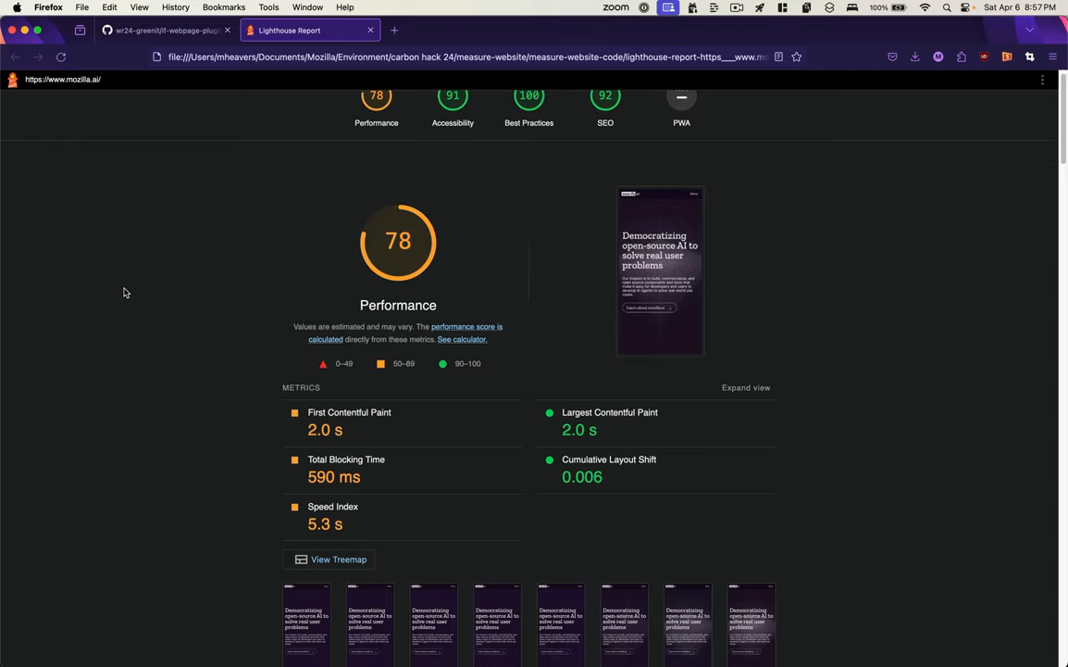
Step: Scroll through the Lighthouse report's findings and jump to its SEO 92 section
{"action": "scroll", "scroll_direction": "up", "scroll_amount": 3}
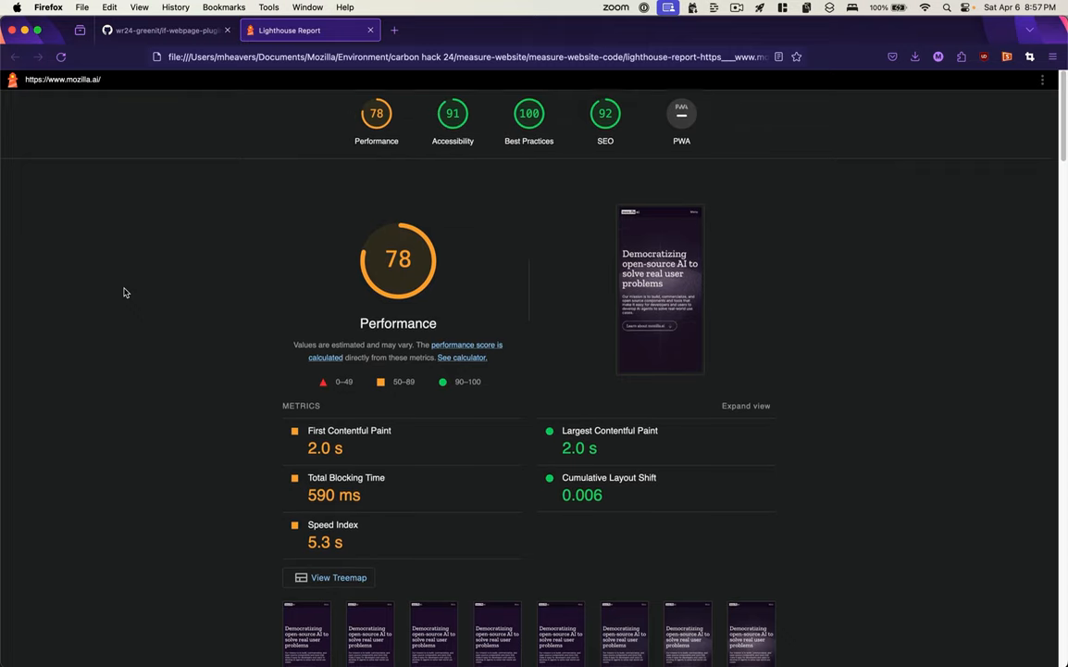
{"action": "scroll", "scroll_direction": "down", "scroll_amount": 3}
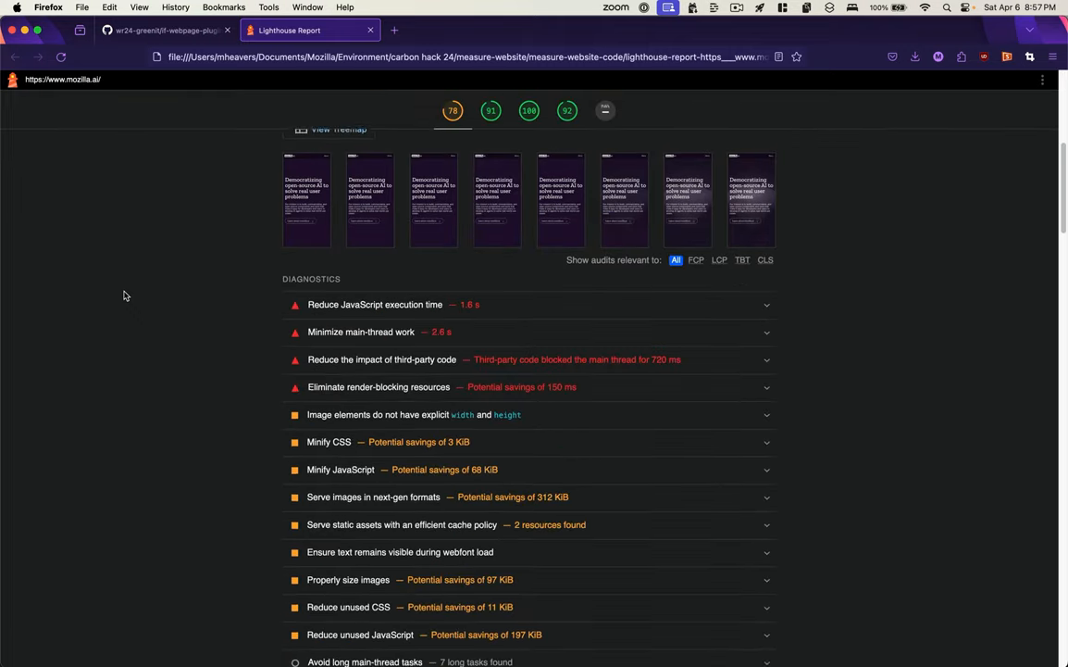
{"action": "scroll", "scroll_direction": "down", "scroll_amount": 3}
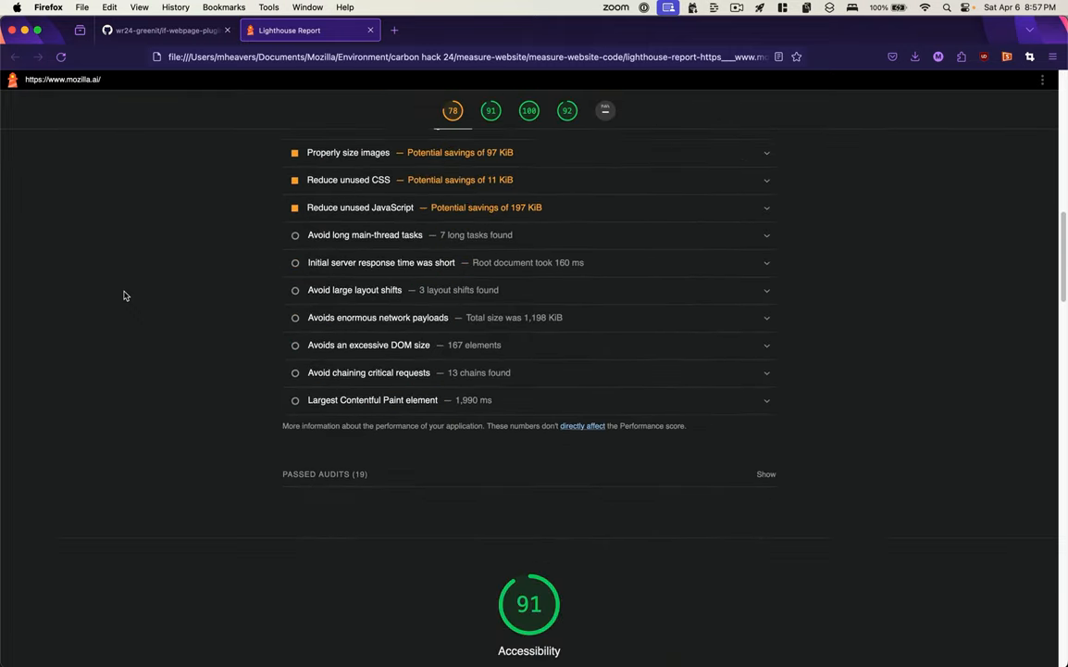
{"action": "scroll", "scroll_direction": "down", "scroll_amount": 3}
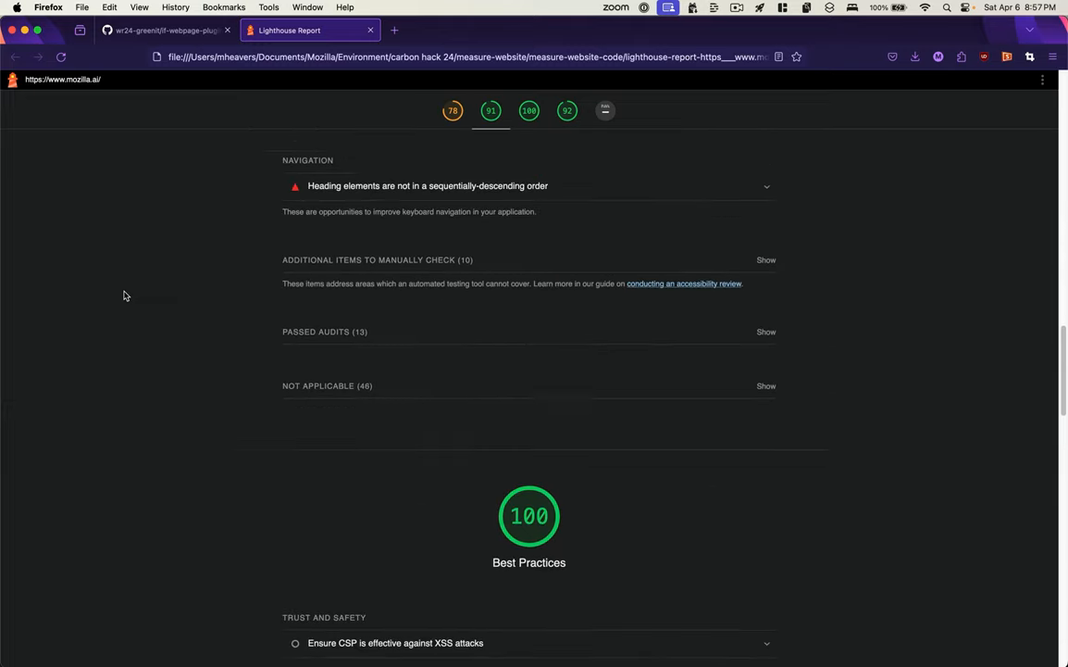
{"action": "scroll", "scroll_direction": "down", "scroll_amount": 3}
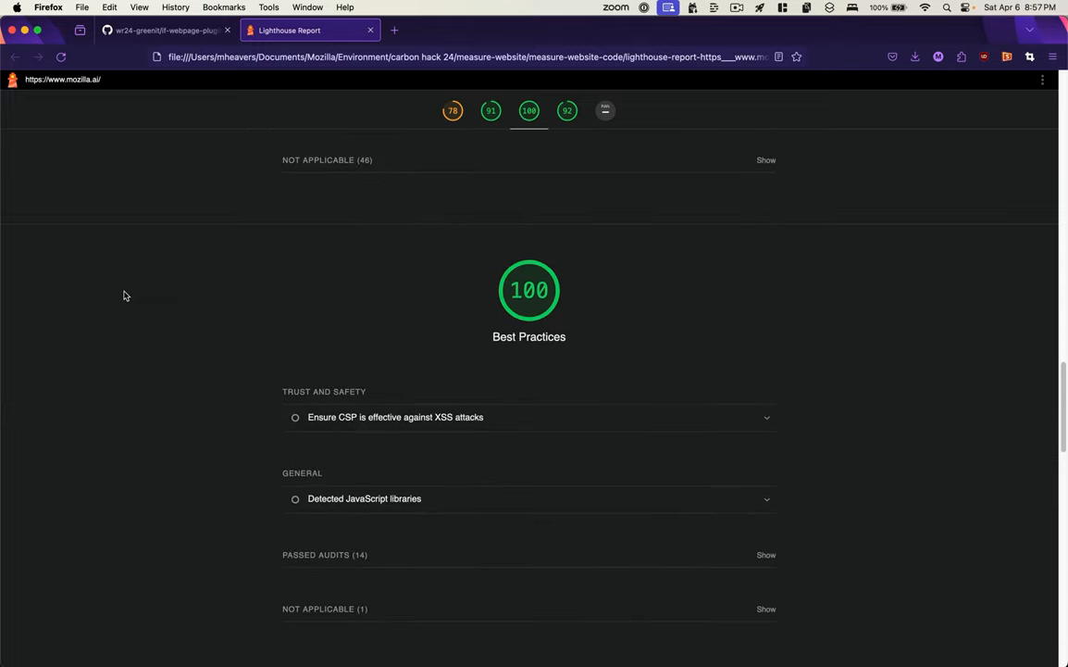
{"action": "left_click", "coordinate": [567, 111]}
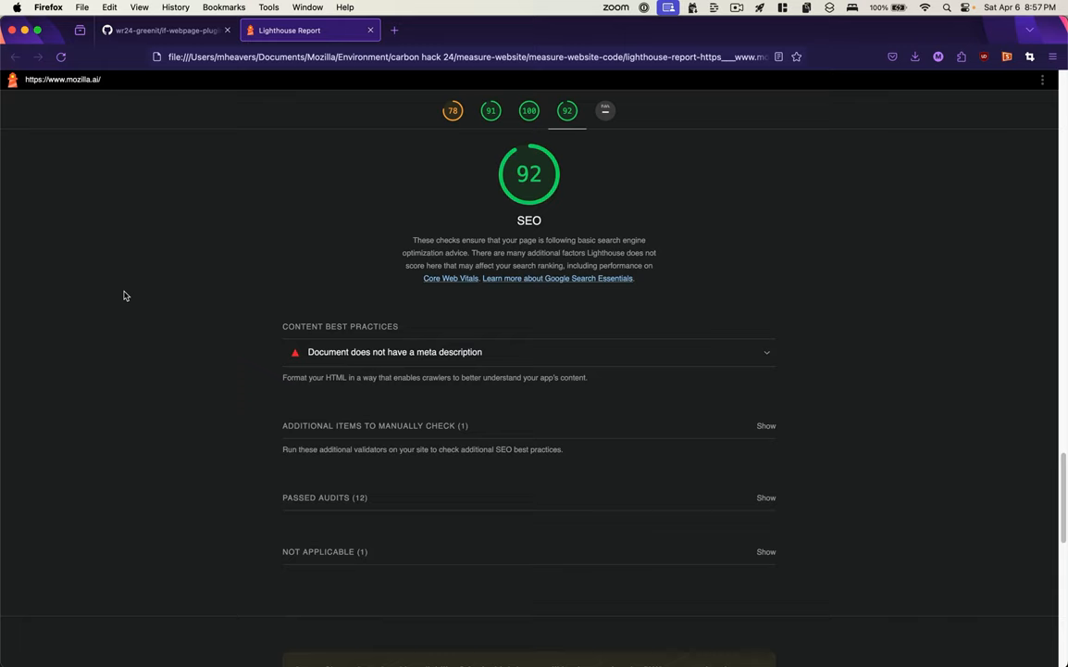
{"action": "scroll", "scroll_direction": "down", "scroll_amount": 3}
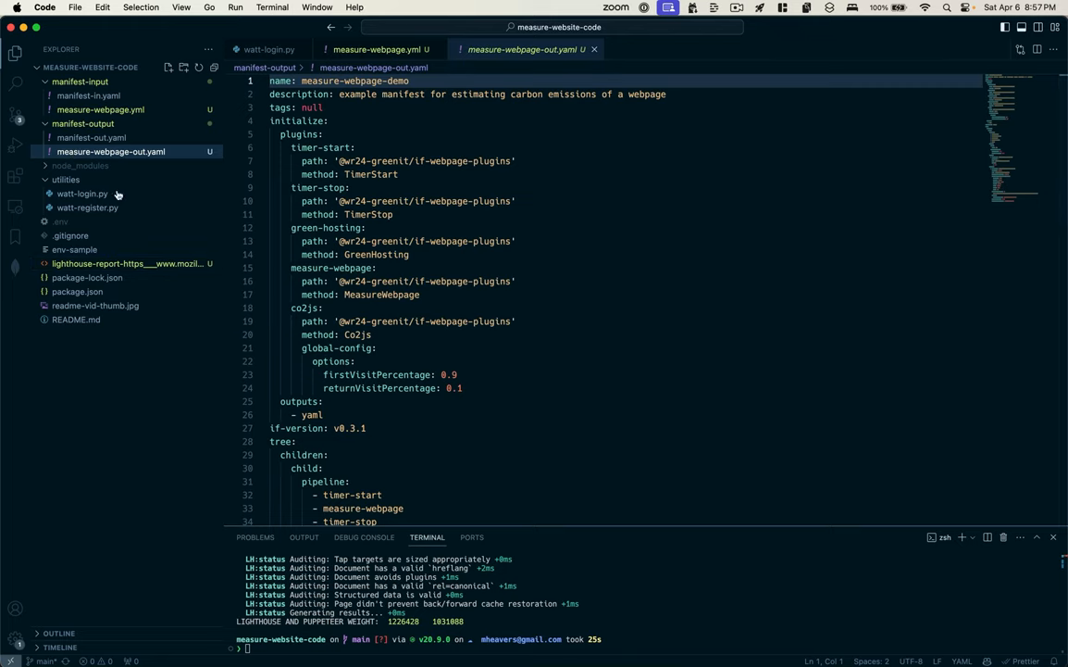
Step: Scroll measure-webpage-out.yaml to the mozilla.ai outputs: 1,031,088 bytes and 0.31 operational carbon
{"action": "scroll", "scroll_direction": "down", "scroll_amount": 3}
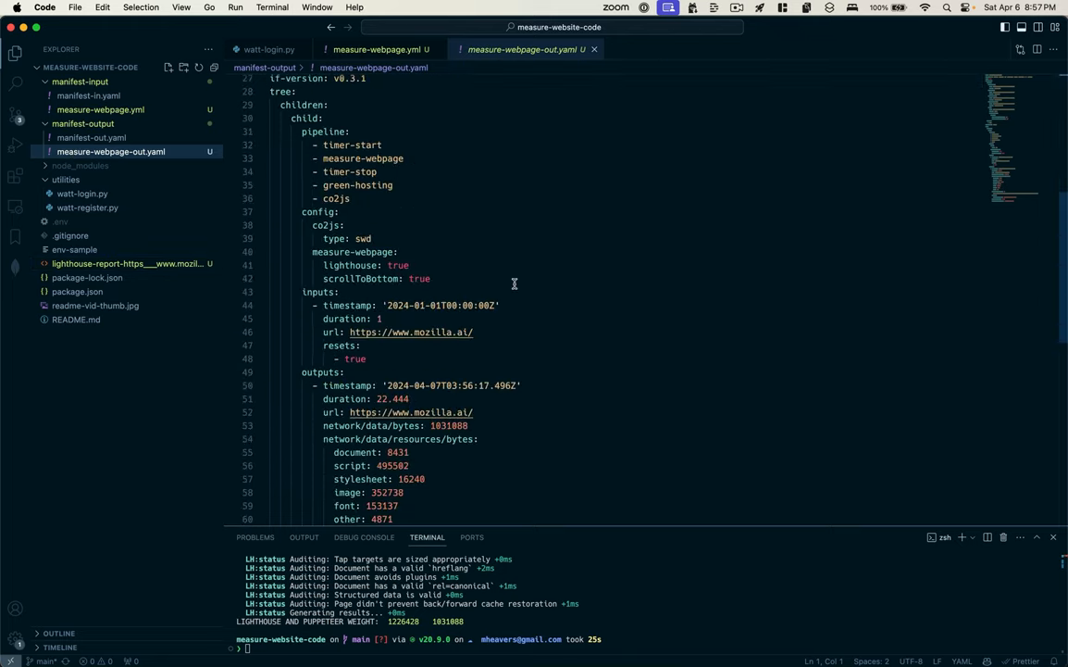
{"action": "scroll", "scroll_direction": "down", "scroll_amount": 3}
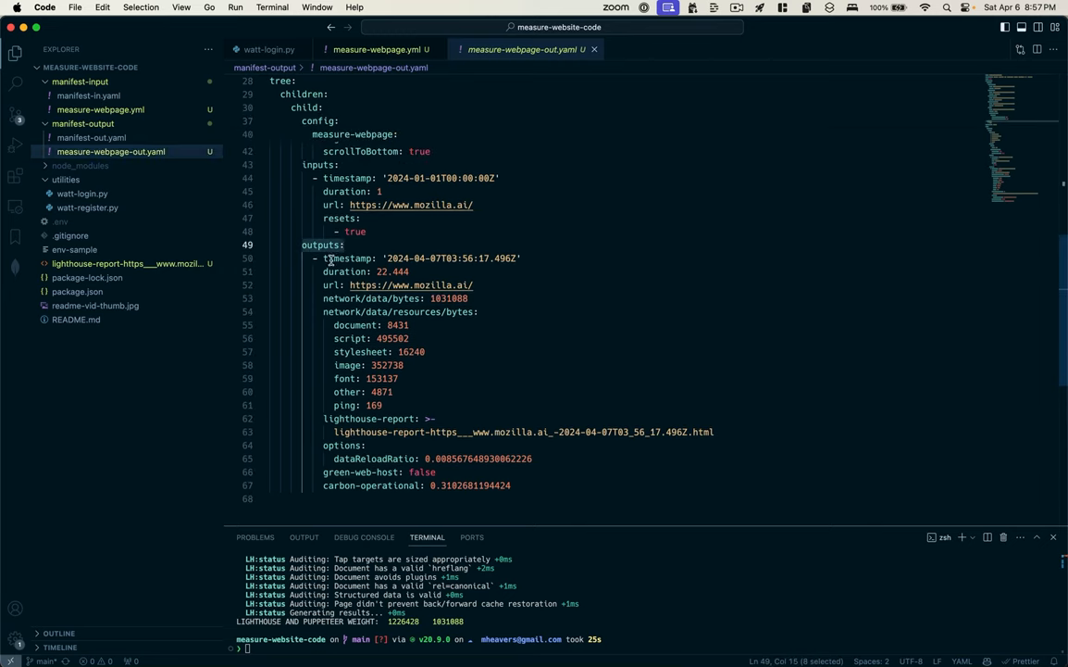
{"action": "mouse_move", "coordinate": [325, 259]}
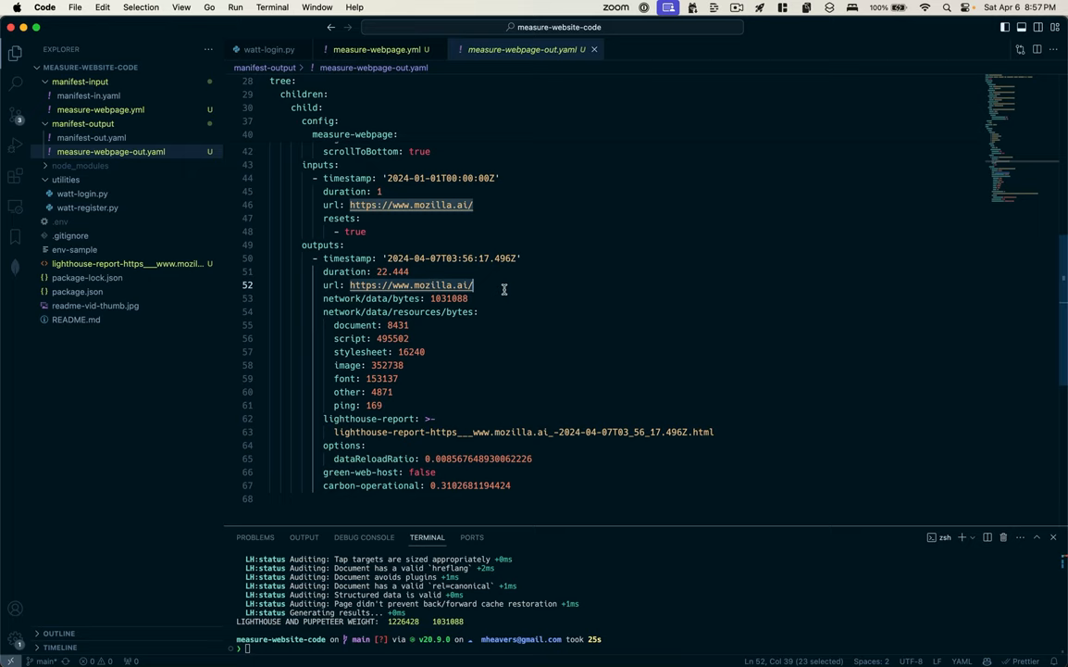
{"action": "left_click", "coordinate": [475, 298]}
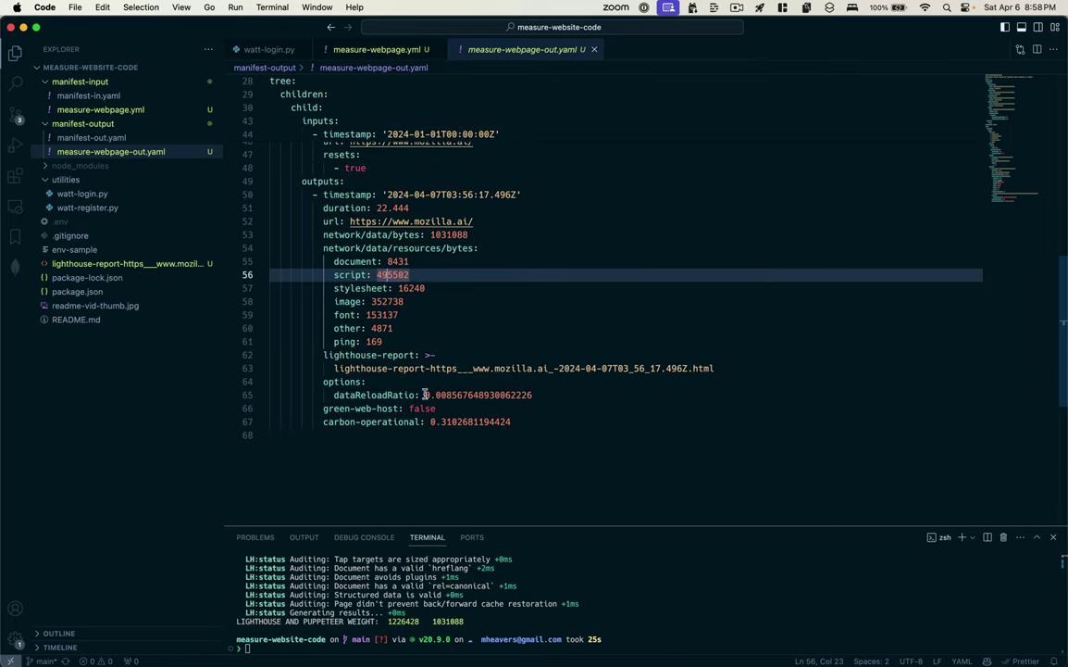
{"action": "double_click", "coordinate": [476, 395]}
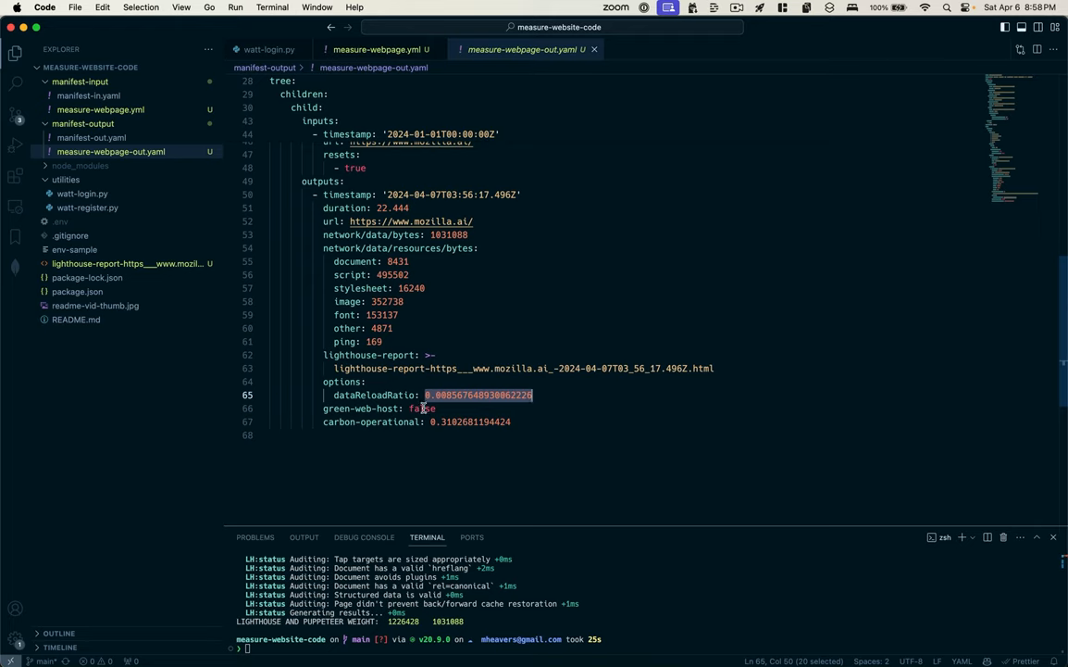
{"action": "double_click", "coordinate": [421, 408]}
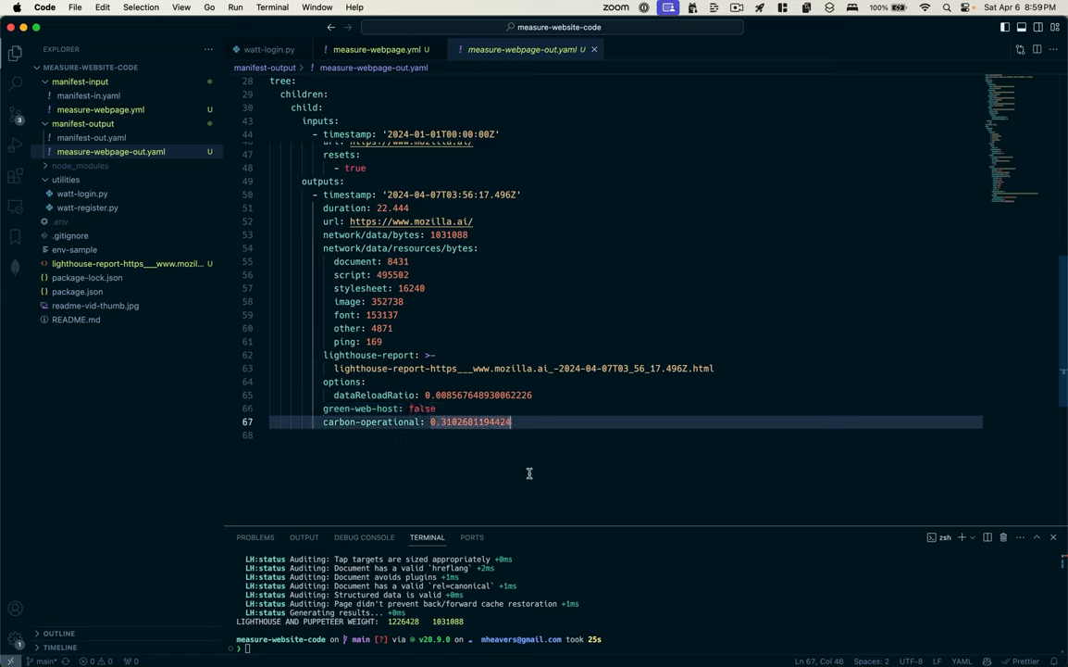
{"action": "mouse_move", "coordinate": [498, 360]}
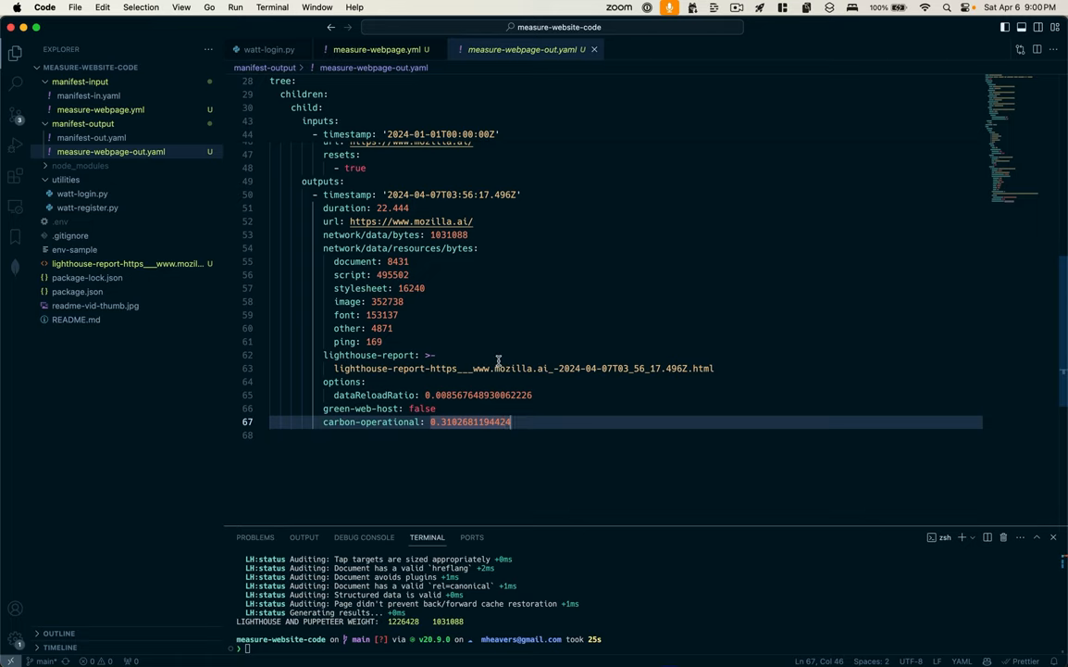